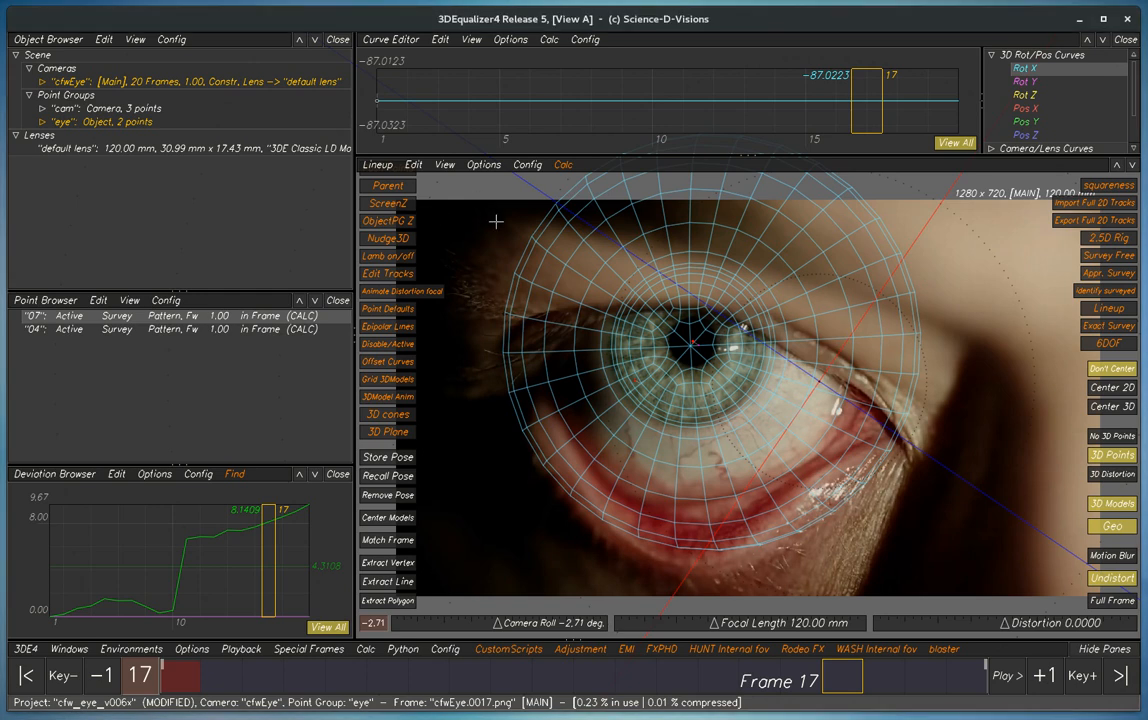
mouse_move(502, 224)
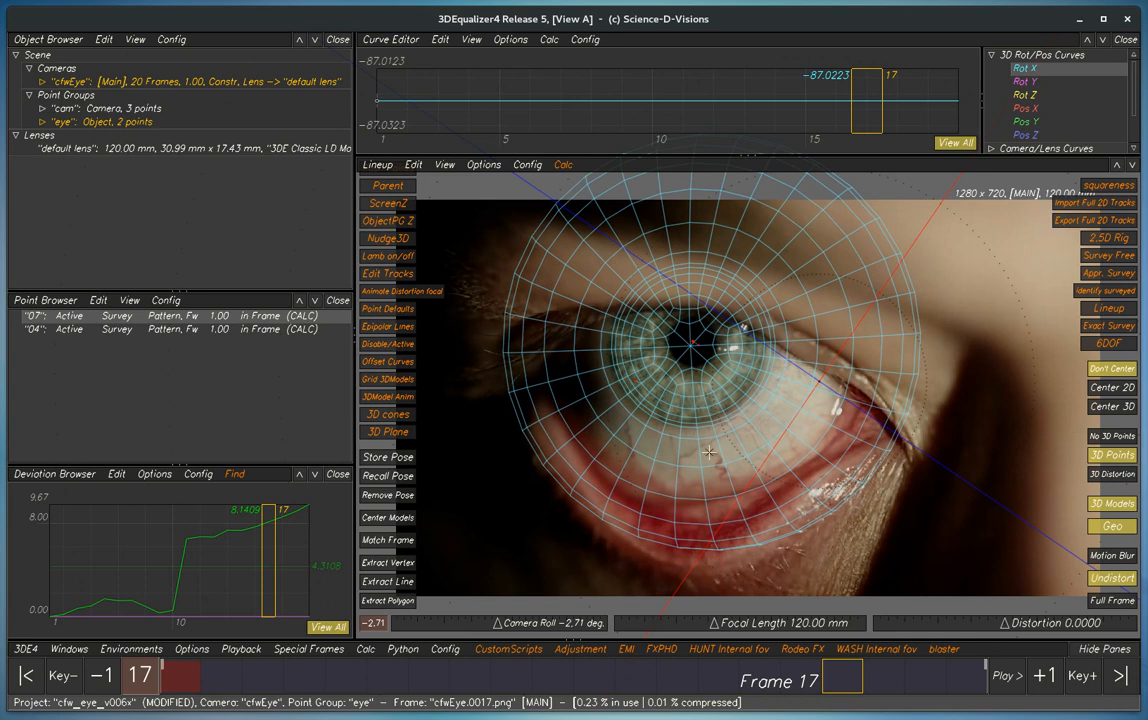
Make the cam point group current, peek at the Calc LSF dialog and PDF notes, then return to the project.
click(1006, 676)
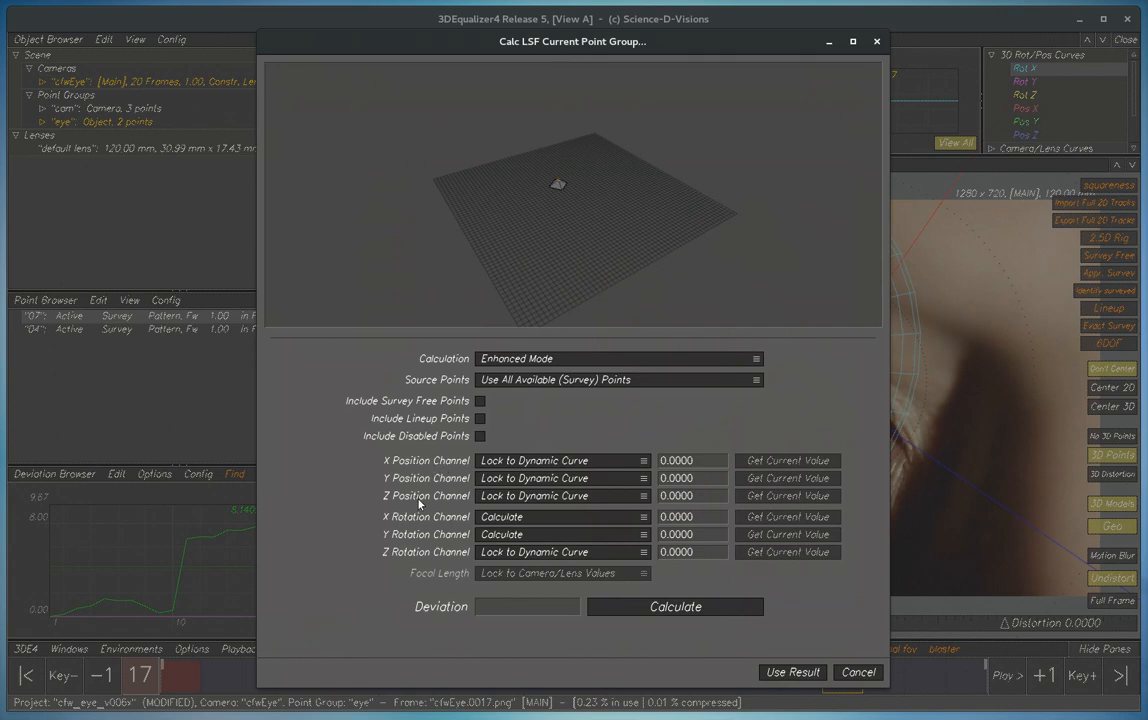
mouse_move(524, 576)
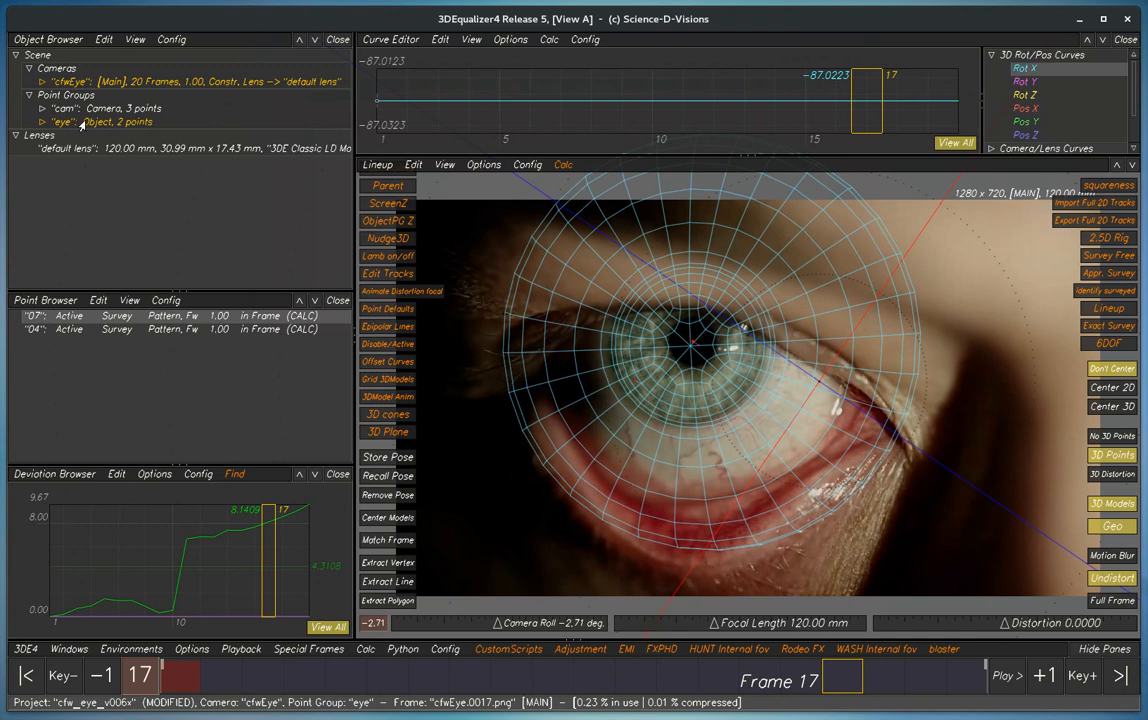
click(564, 164)
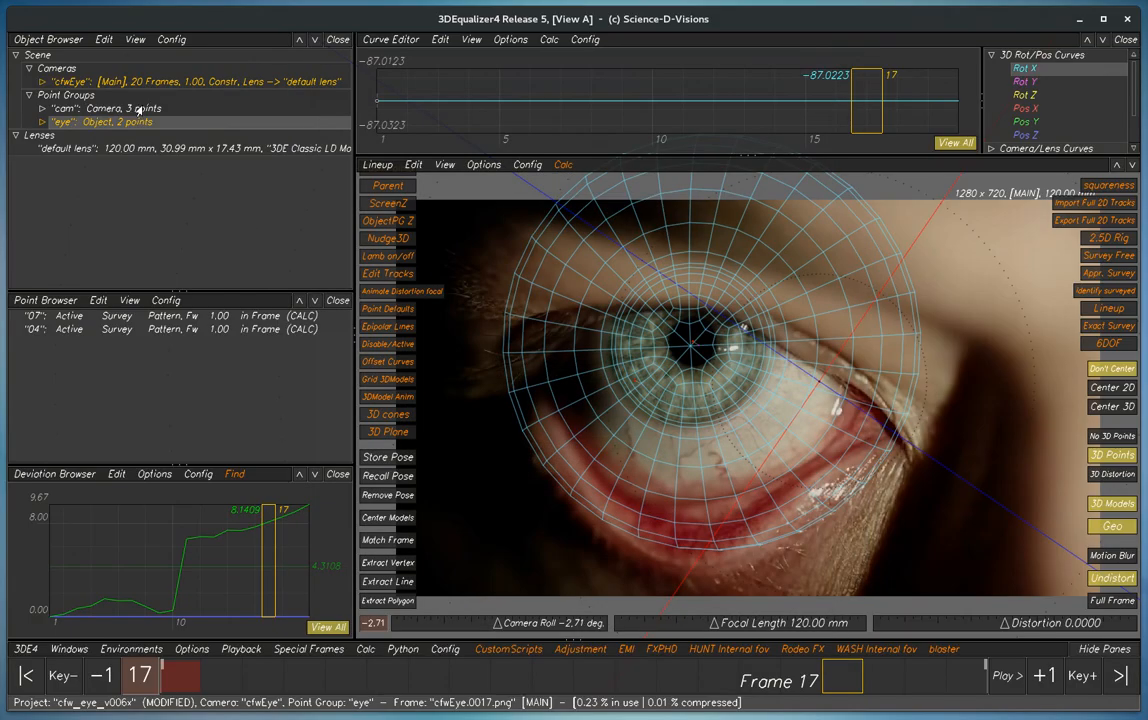
click(90, 108)
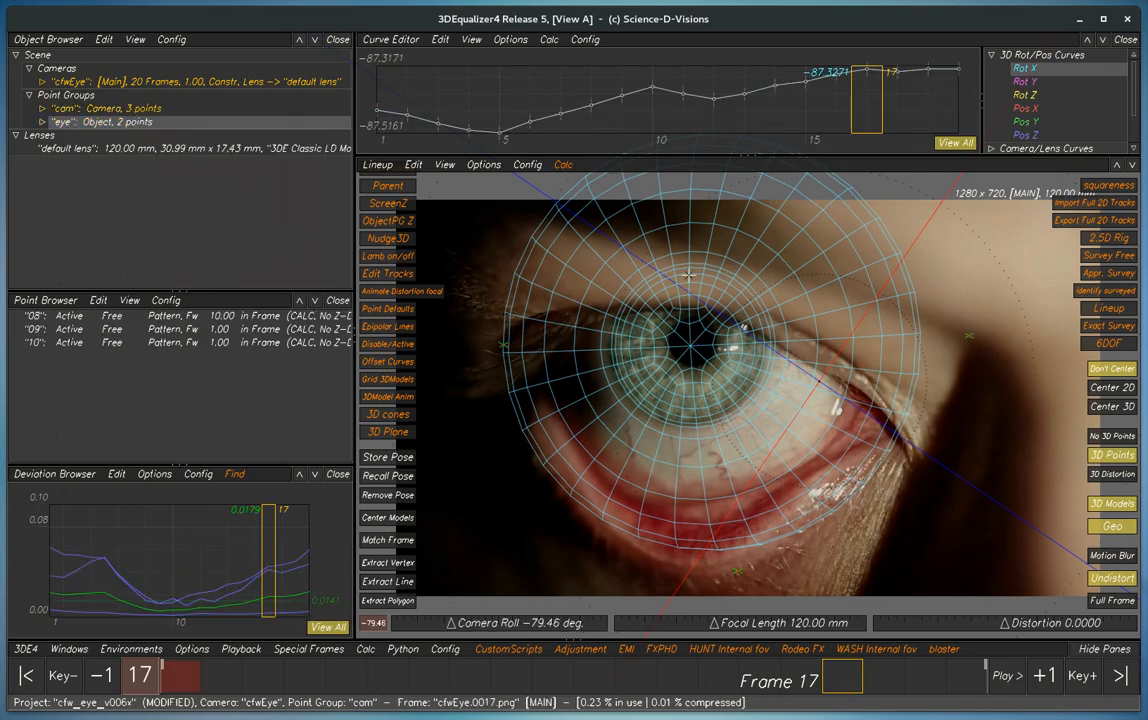
click(564, 164)
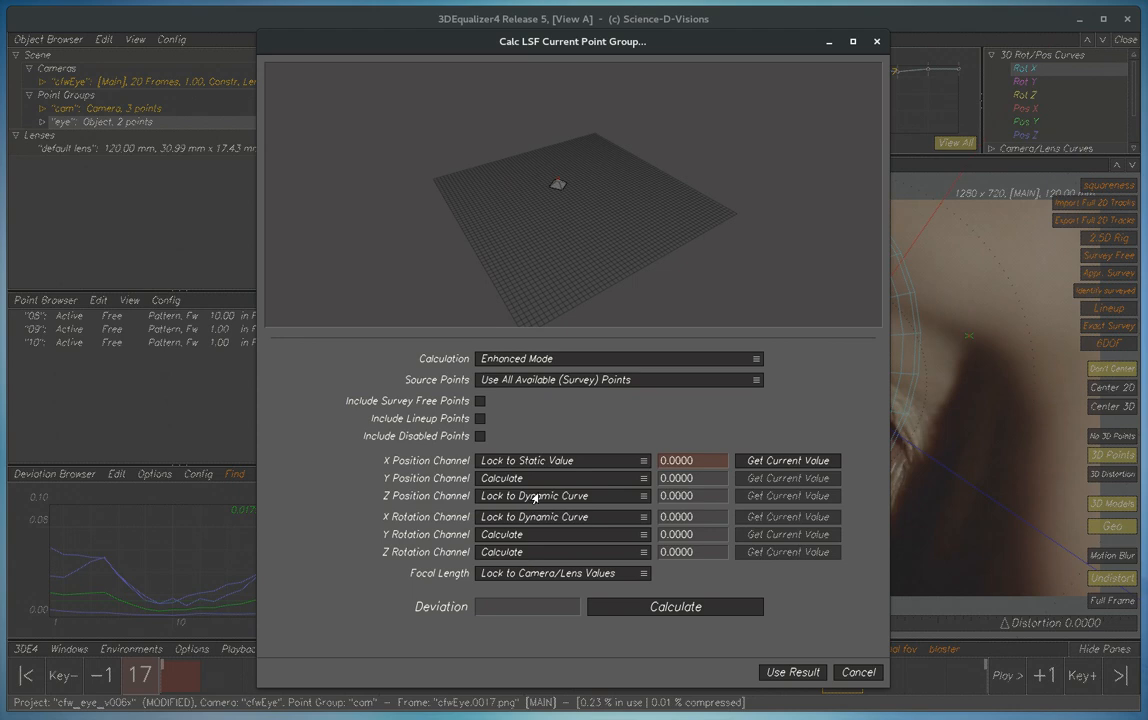
mouse_move(534, 394)
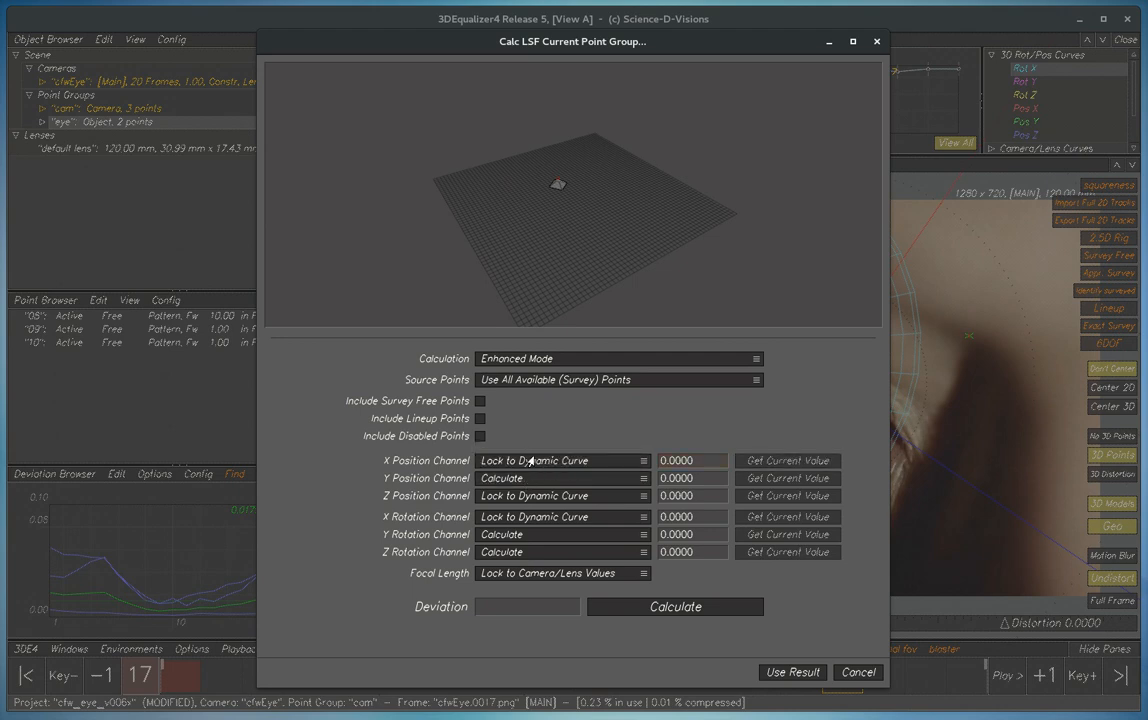
mouse_move(952, 486)
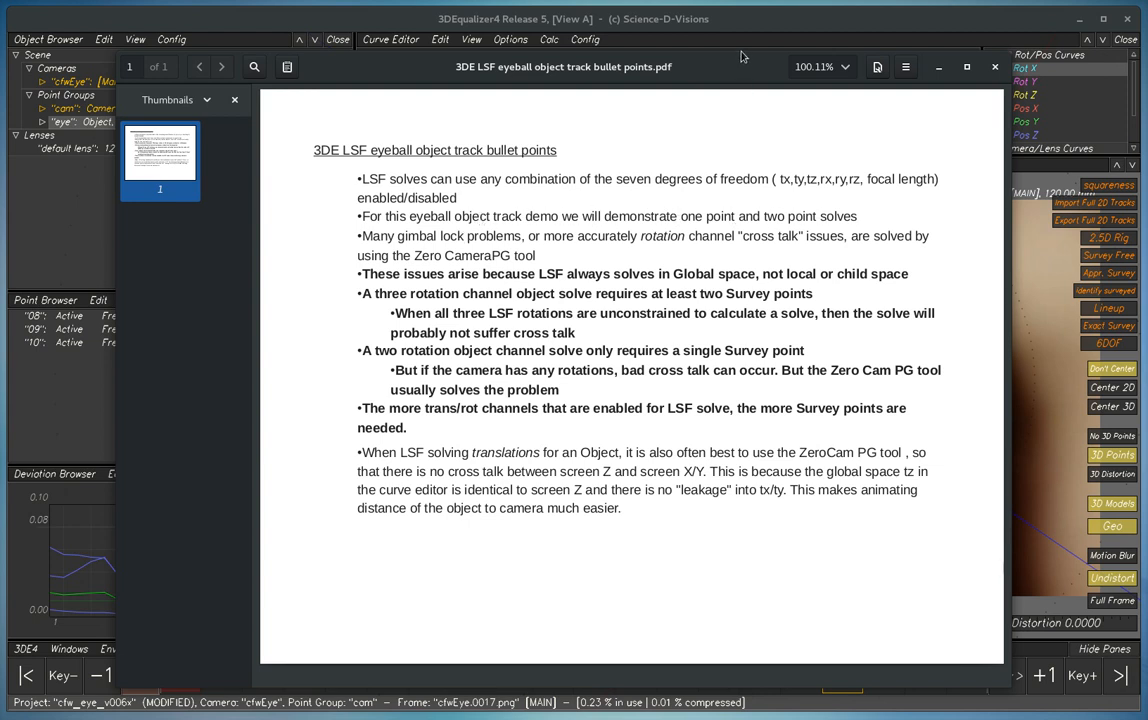
click(994, 66)
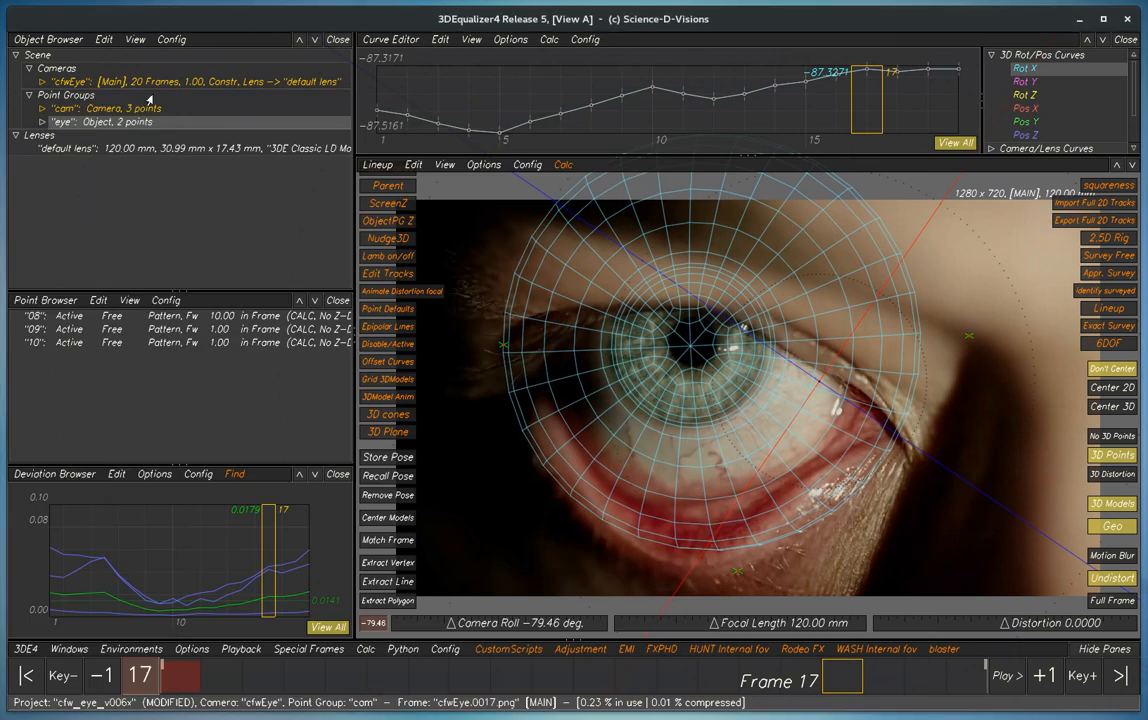
Make the eye group current and run Calc LSF with positions locked, rotations calculated, applying the 0.149 px result.
click(64, 122)
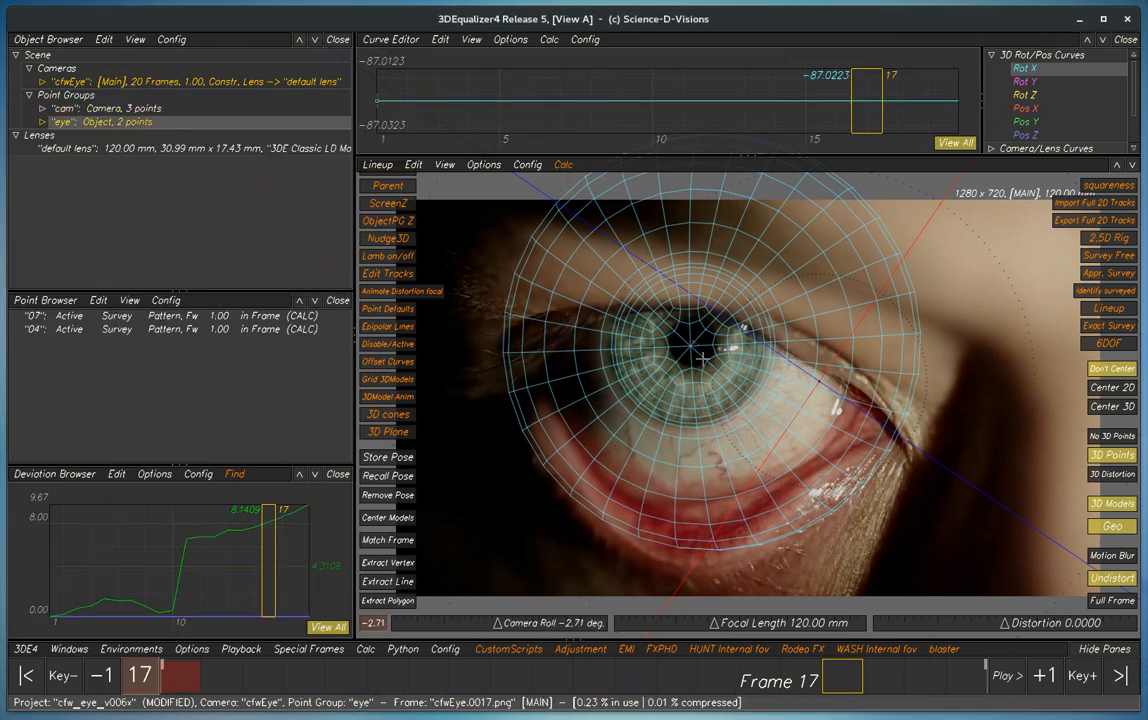
click(1004, 676)
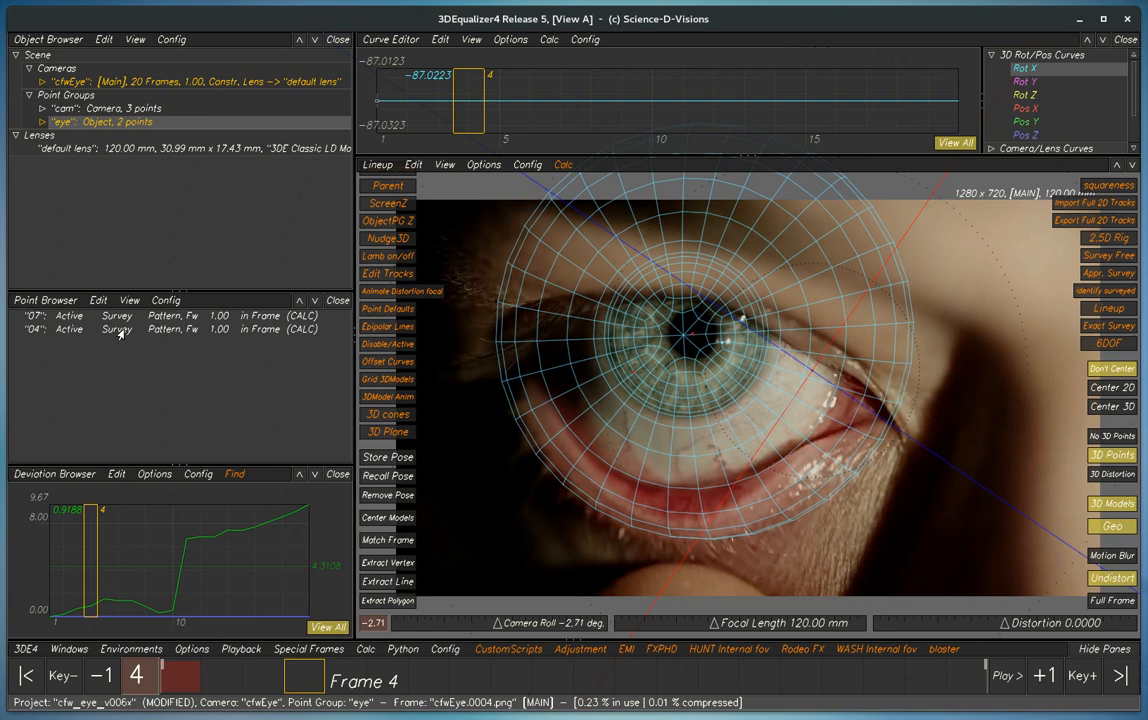
mouse_move(800, 312)
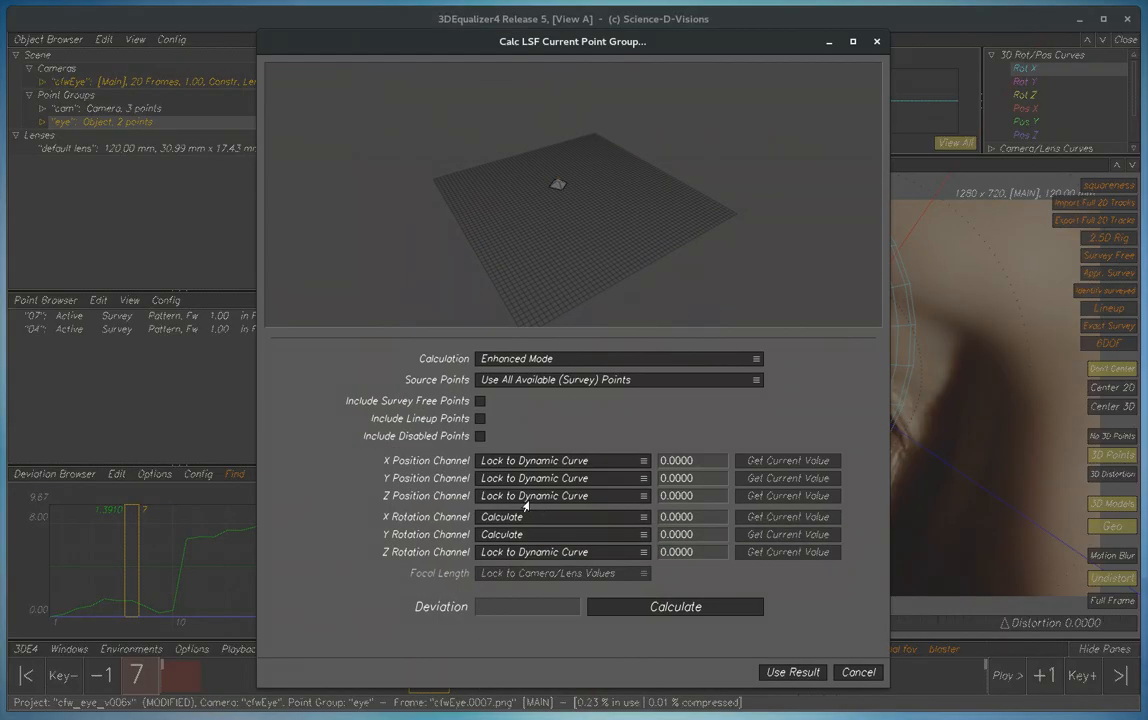
mouse_move(500, 556)
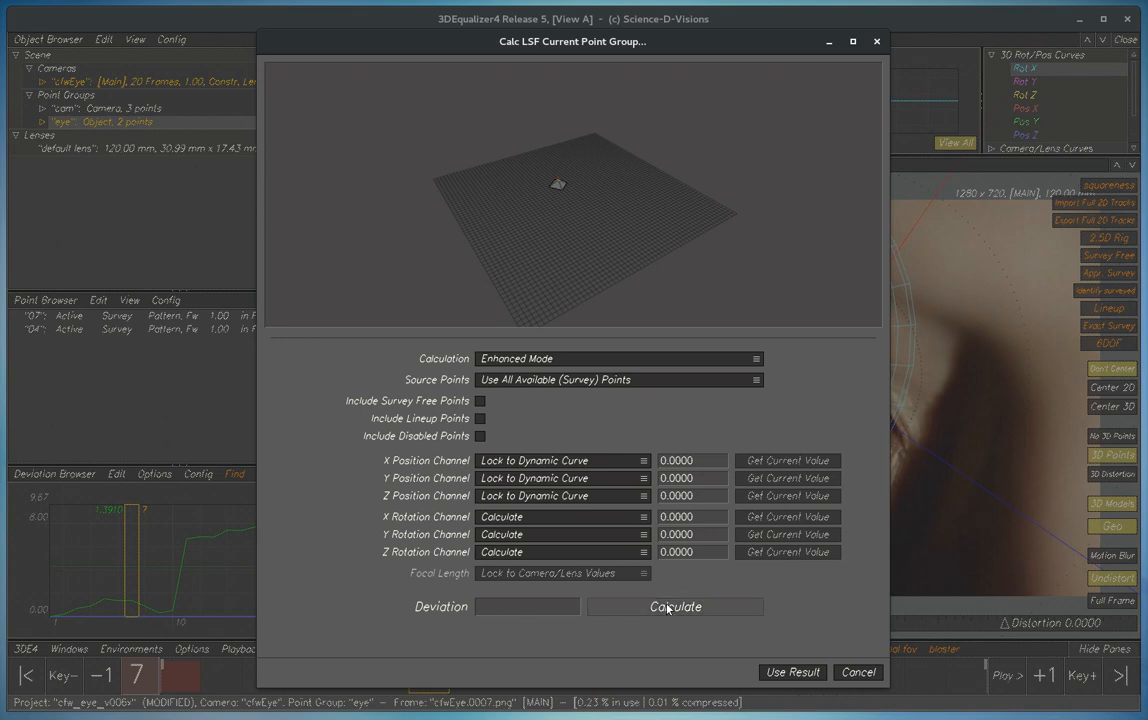
click(676, 606)
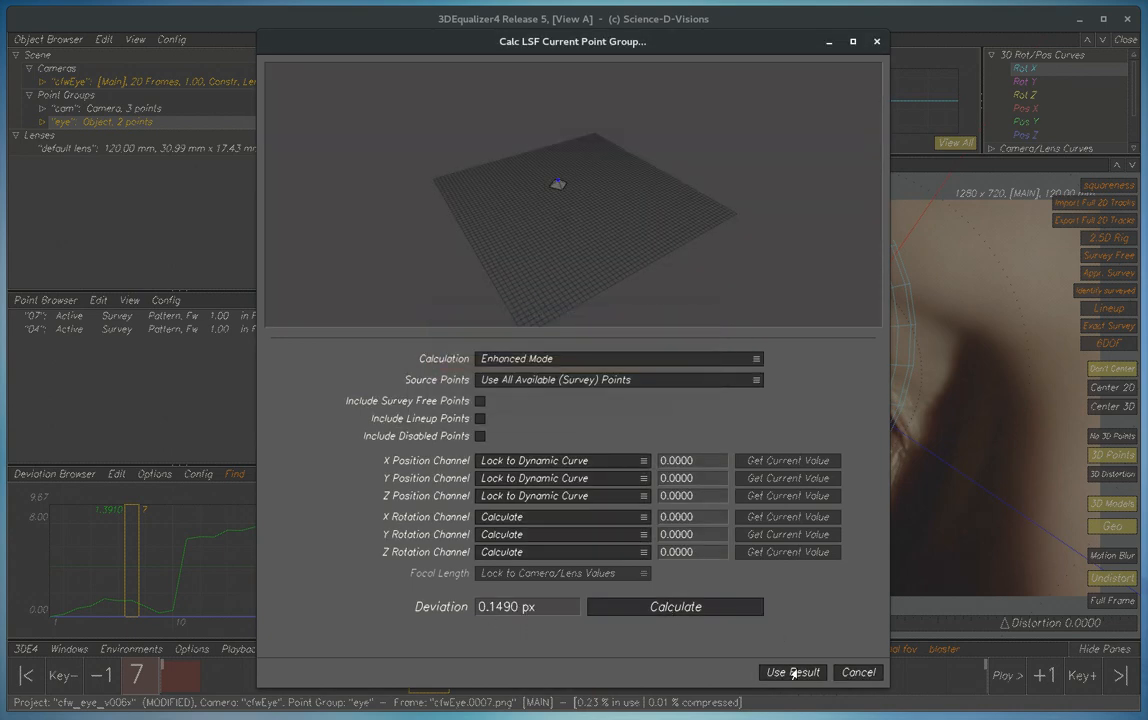
click(792, 672)
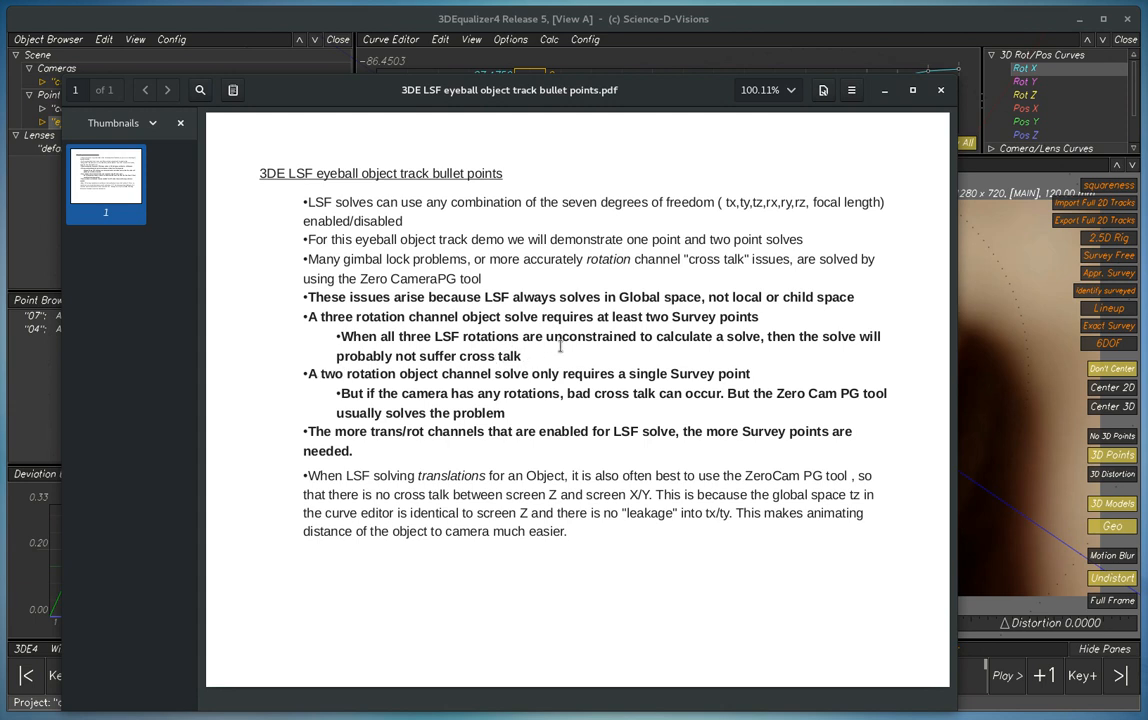
mouse_move(876, 92)
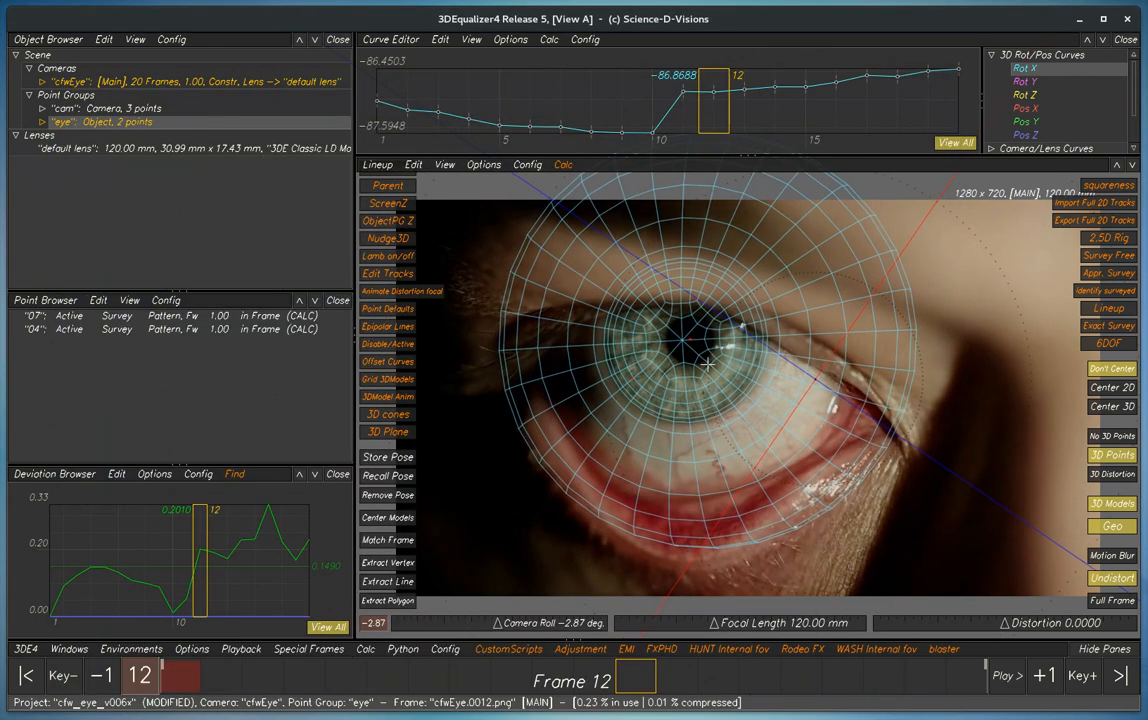
Re-solve the eye group with Z rotation locked to its current static value near 61.73 and apply the result.
click(96, 300)
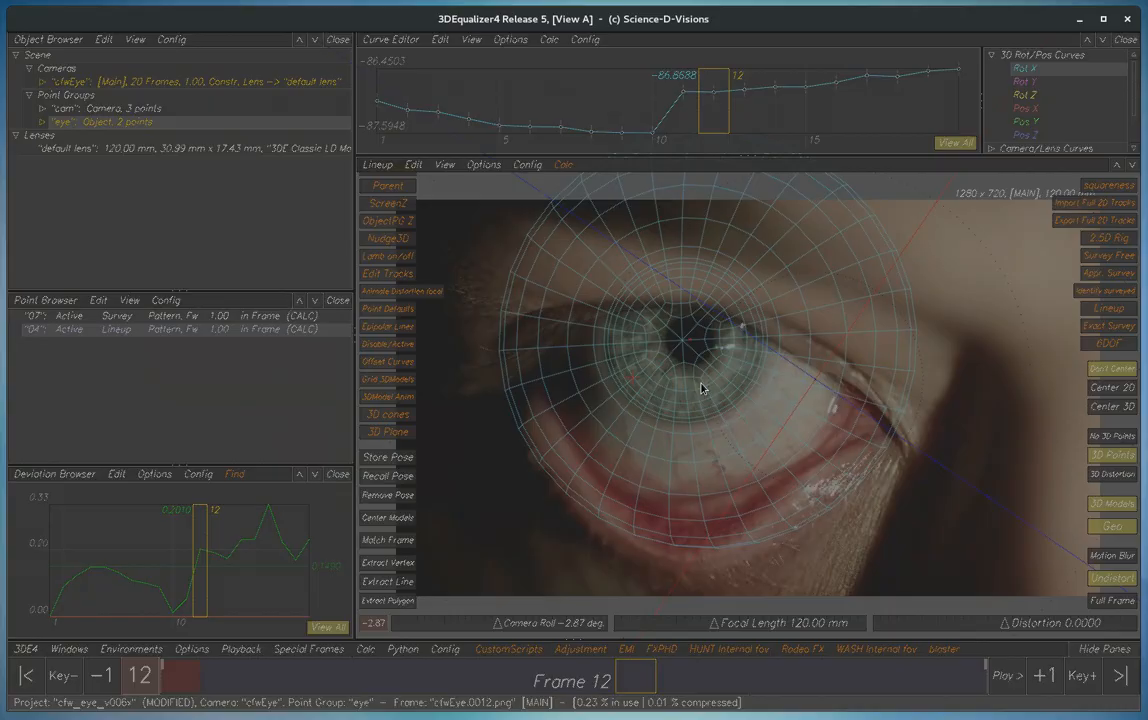
click(564, 164)
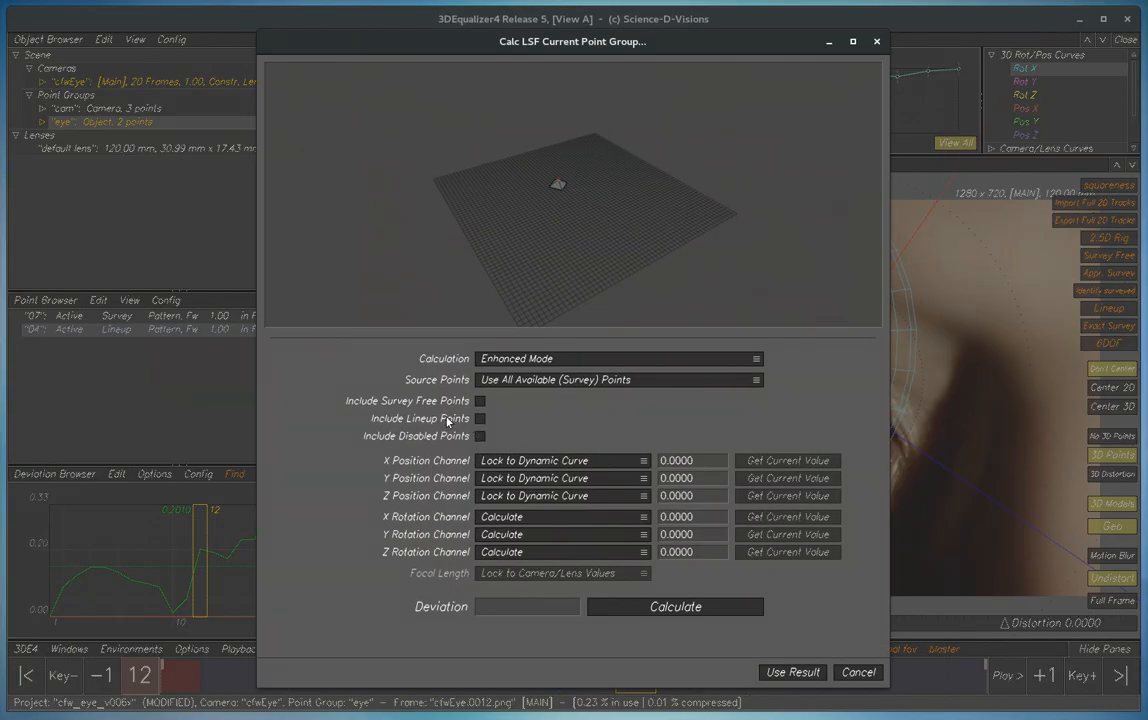
click(560, 552)
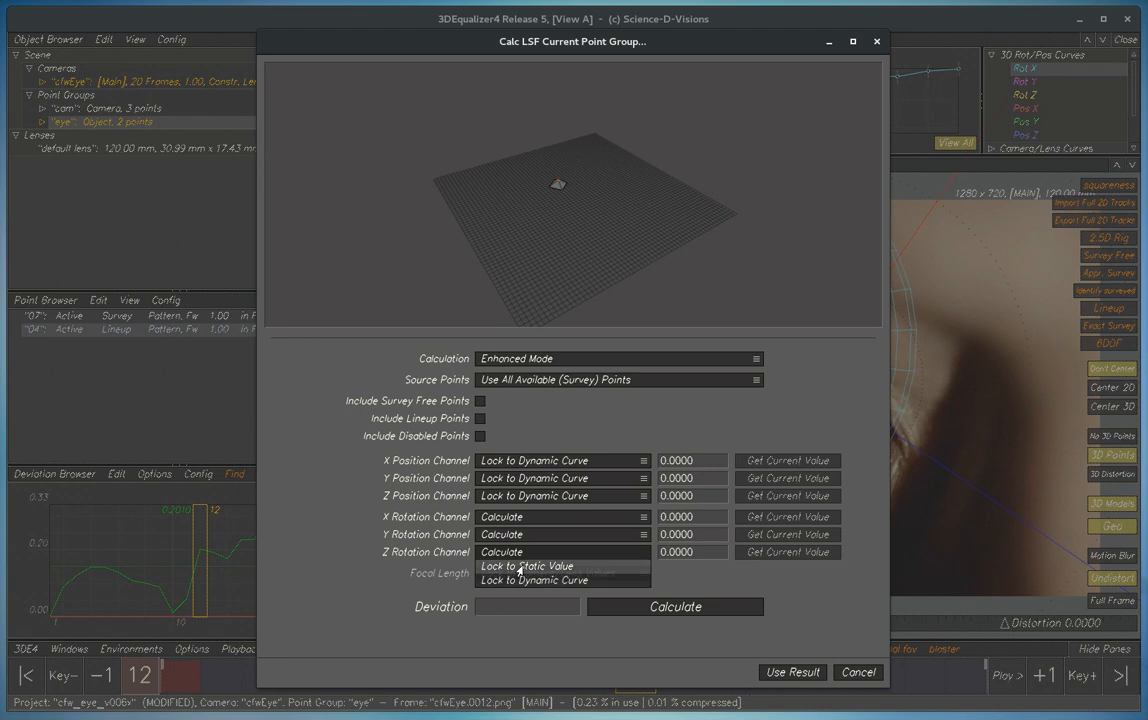
click(528, 564)
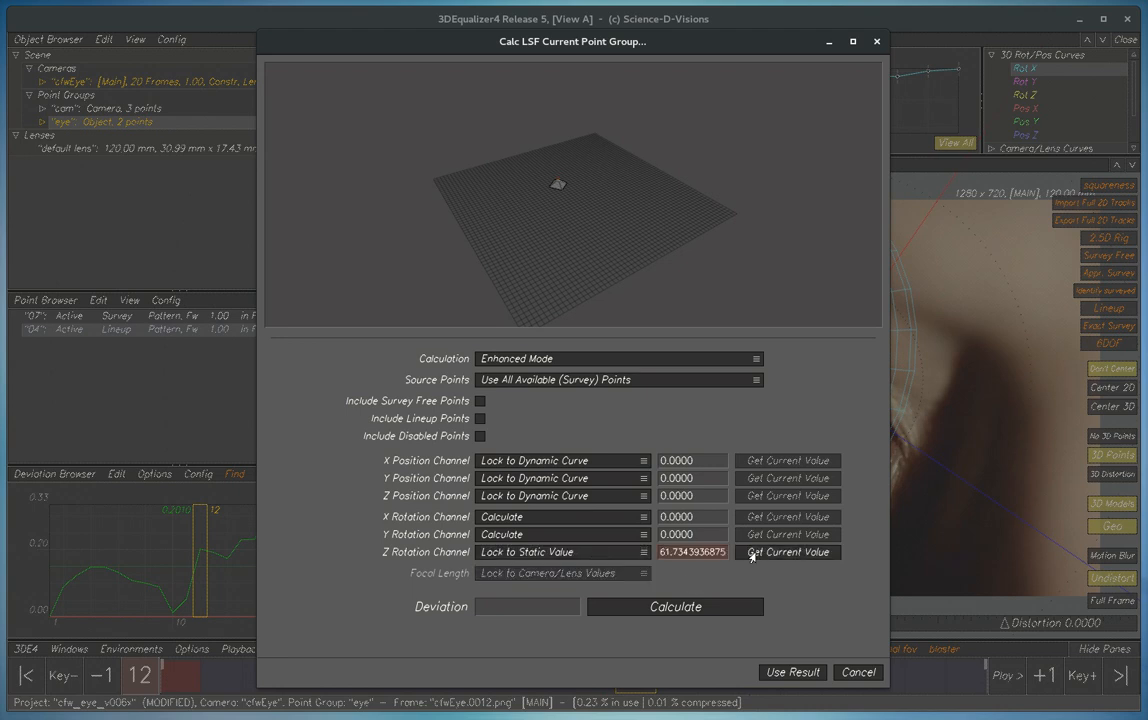
click(676, 606)
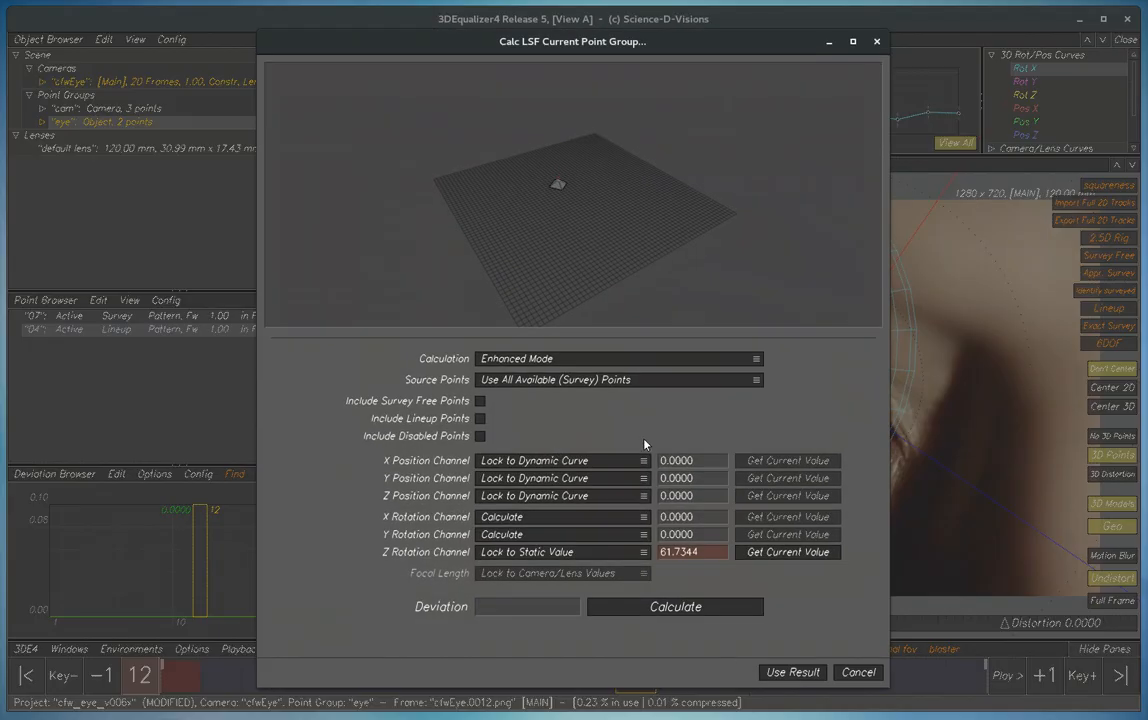
click(674, 606)
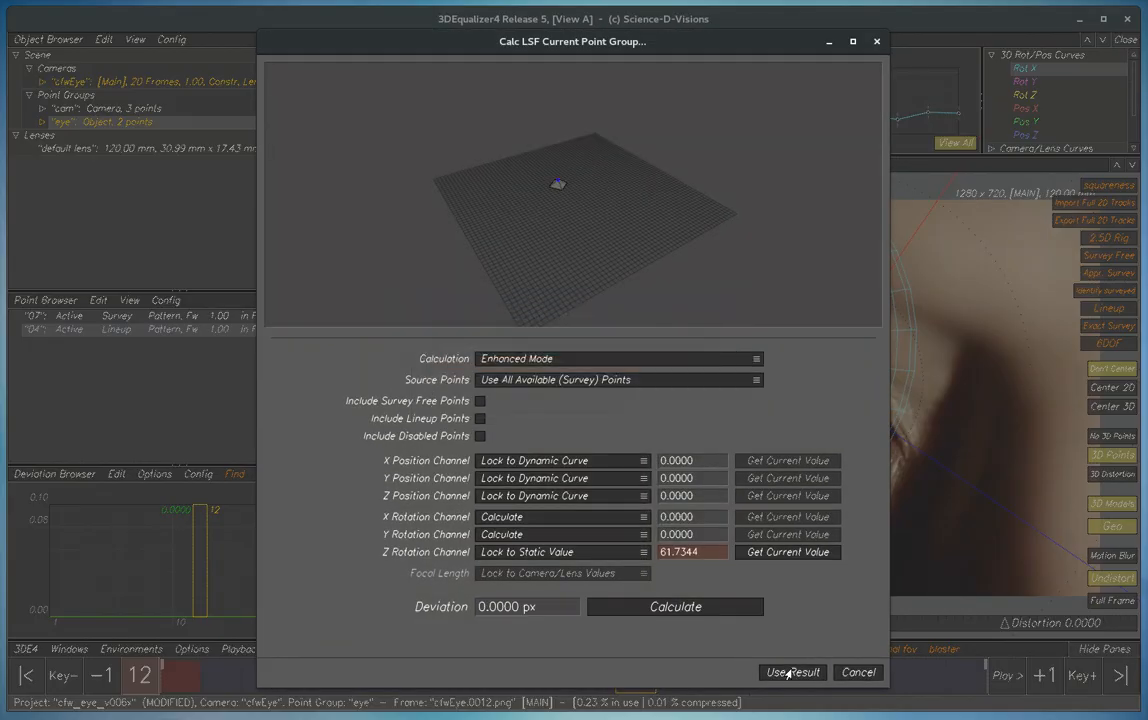
click(790, 672)
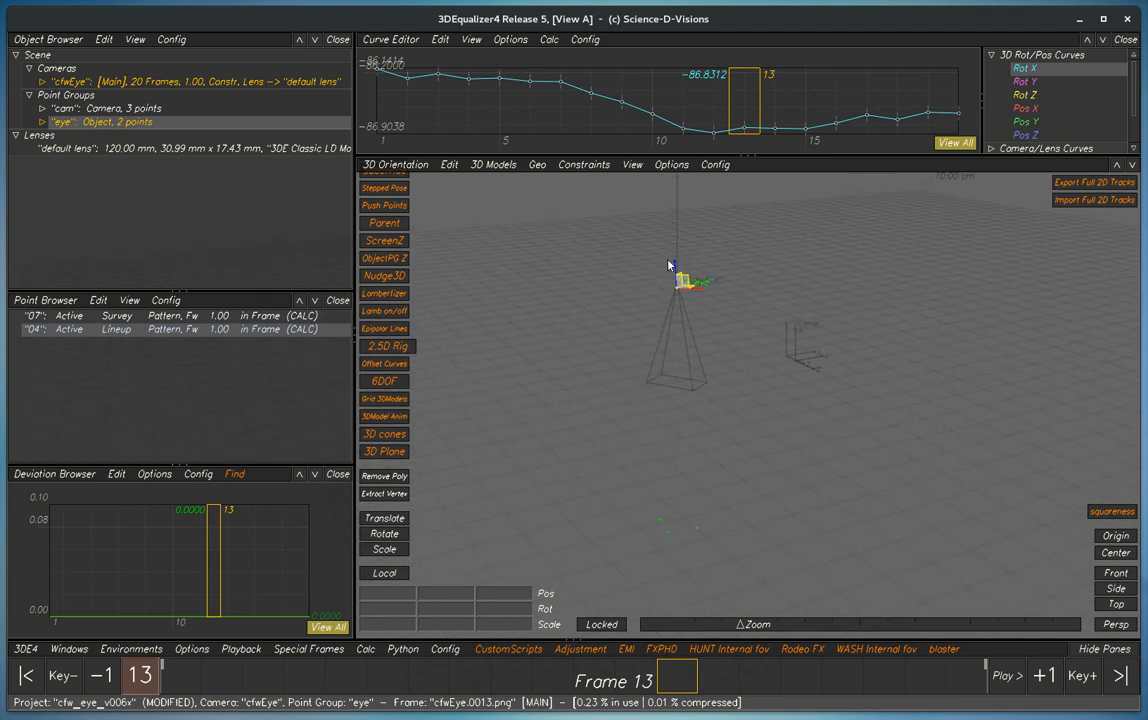
mouse_move(692, 460)
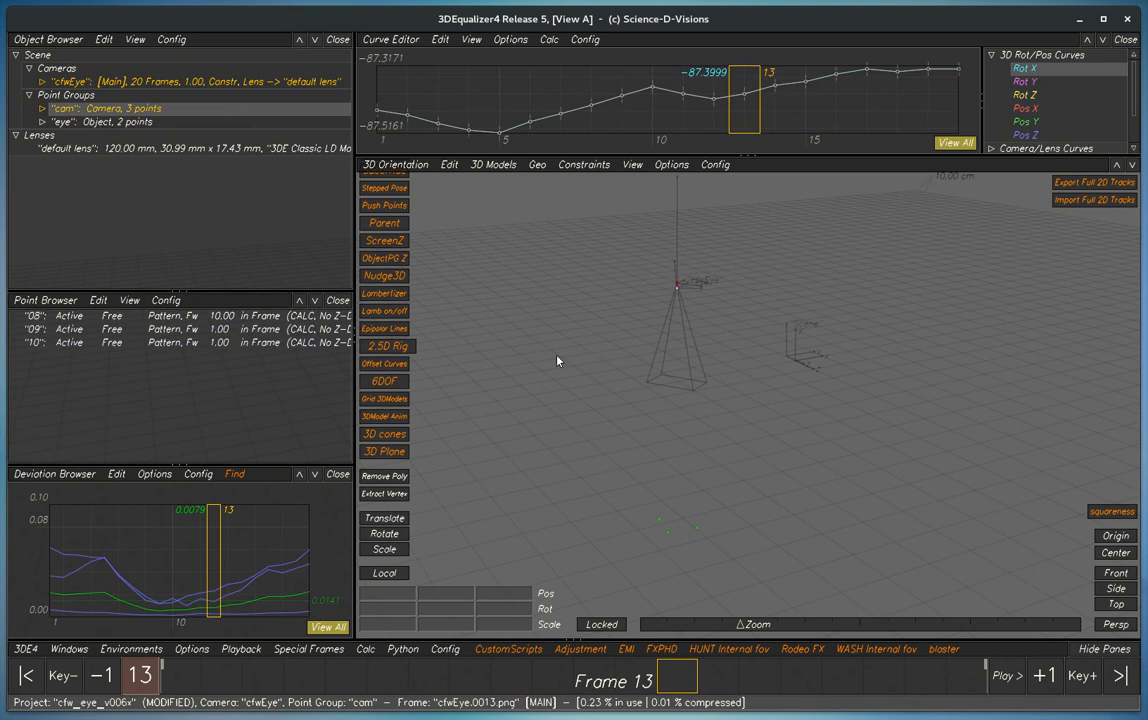
mouse_move(440, 170)
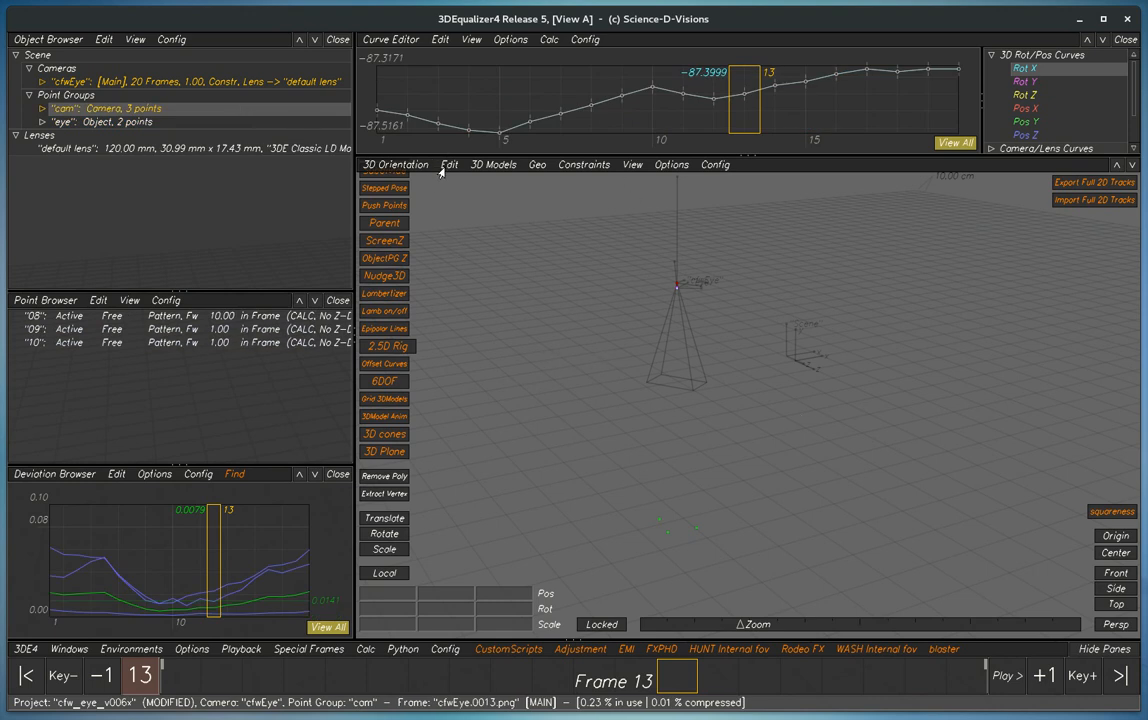
Run the Zero out CameraPG rotations script on the fetched camera, storing originals in a disabled store_cfxEye group.
click(448, 164)
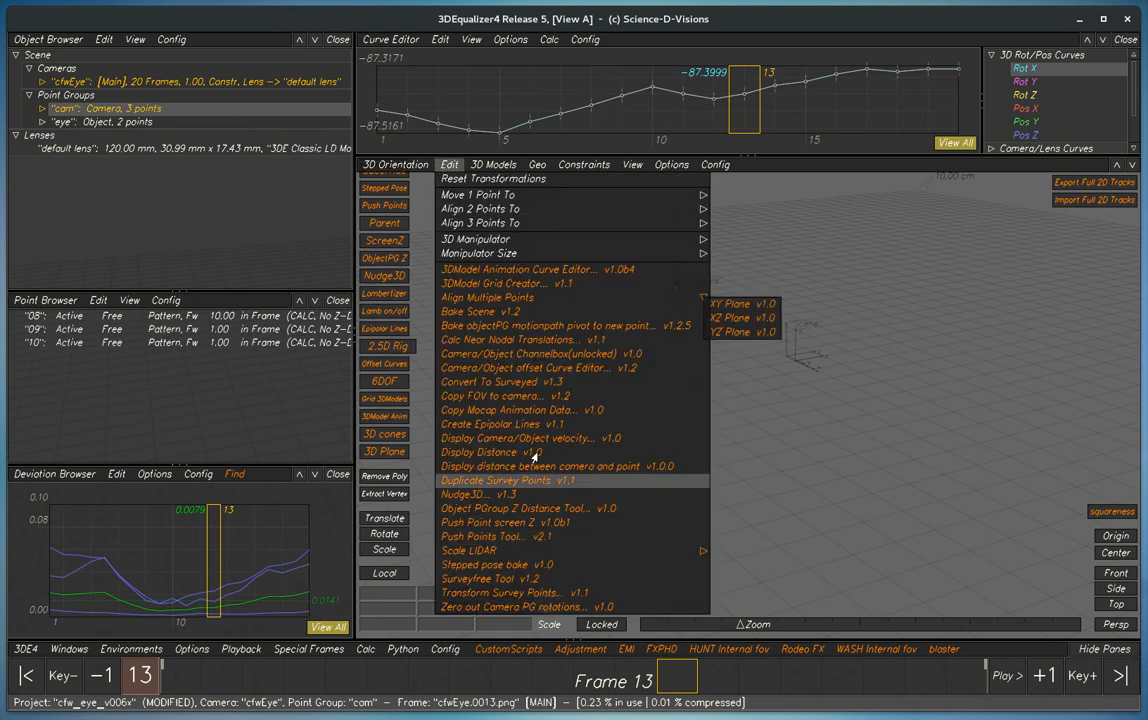
mouse_move(572, 332)
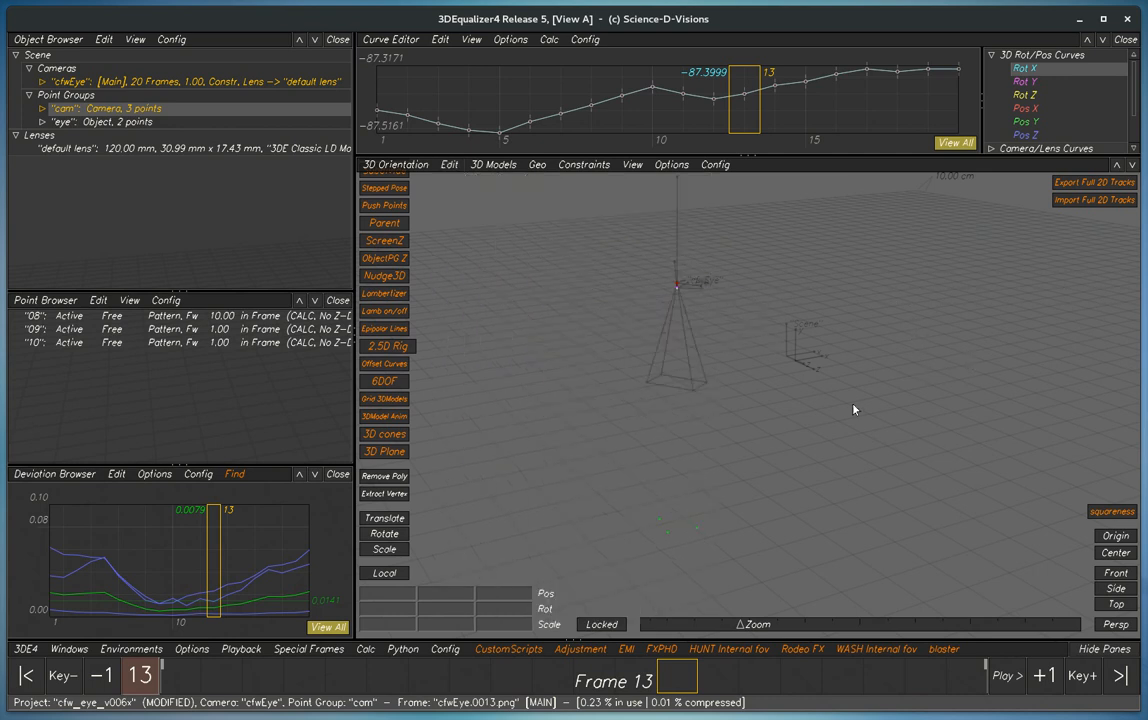
mouse_move(504, 270)
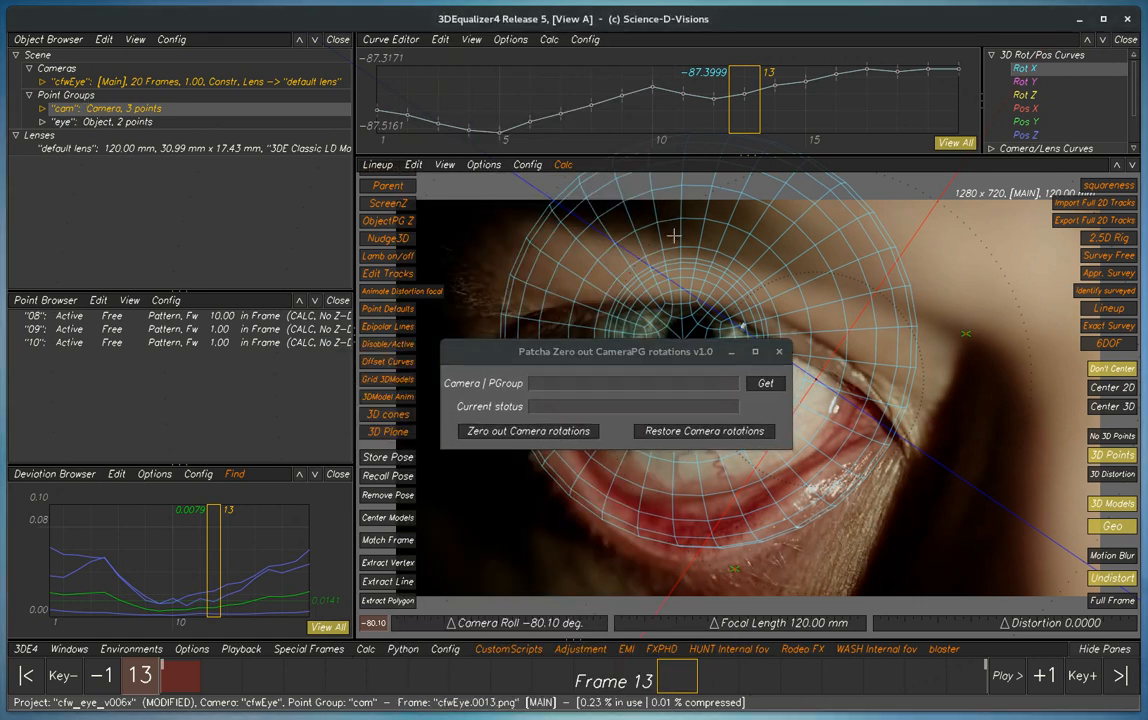
click(764, 384)
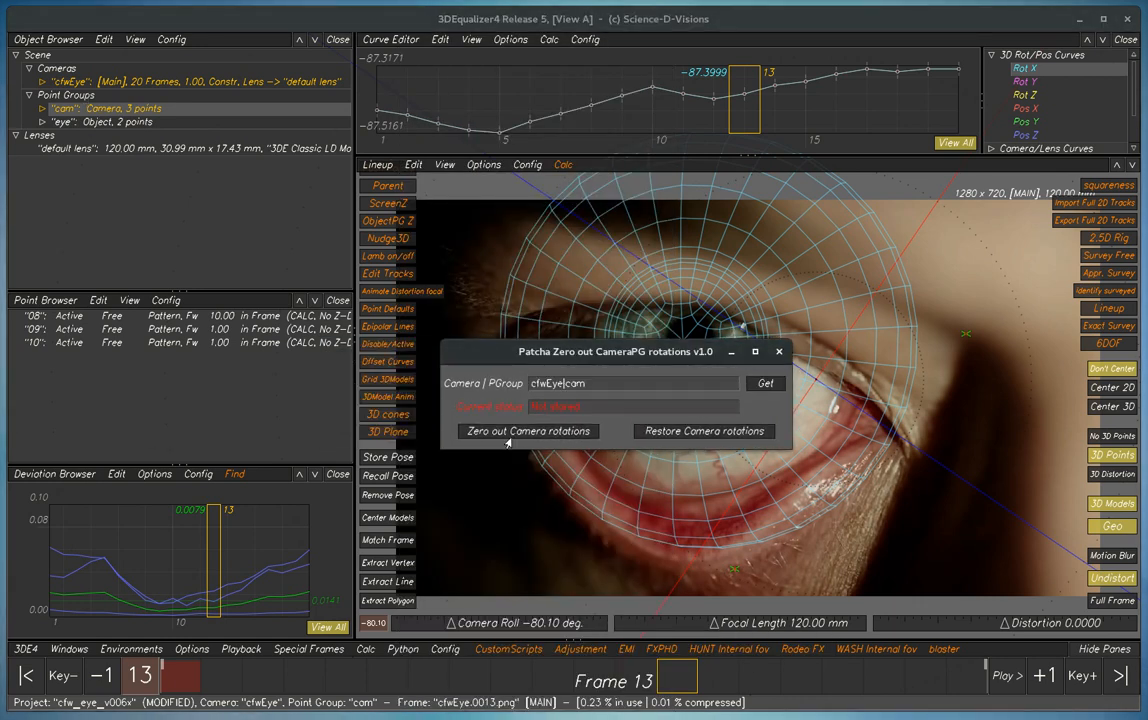
click(528, 432)
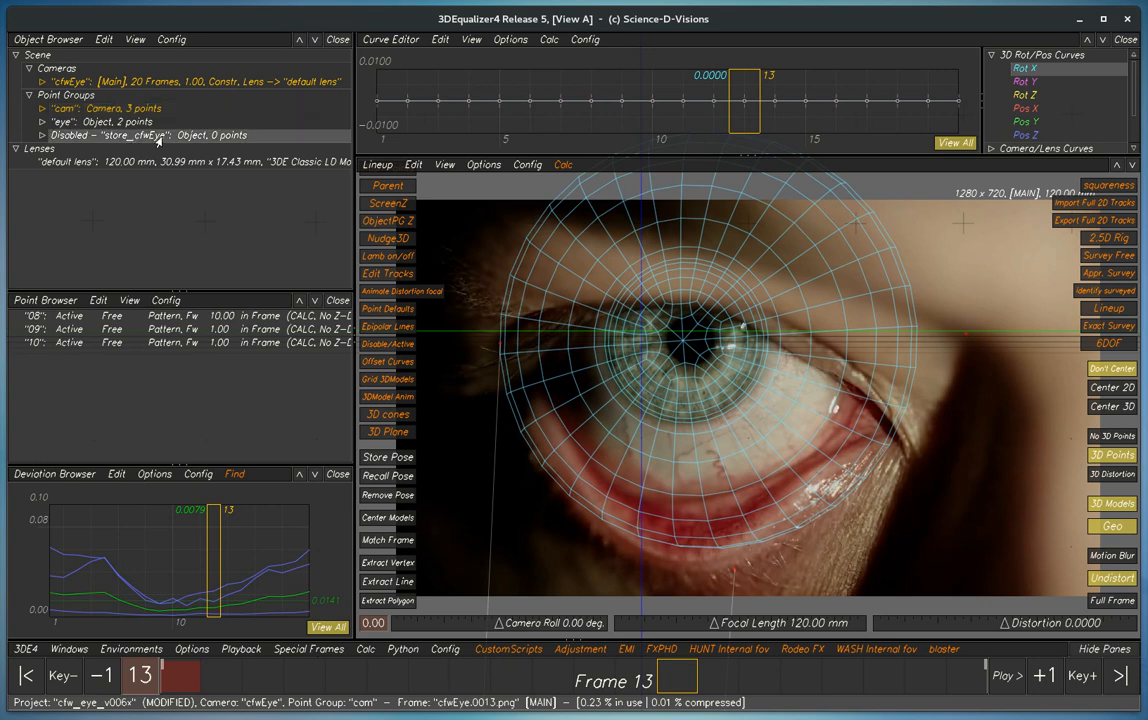
Make the eye group current and run Calc LSF again with Z rotation locked to a static value.
click(68, 122)
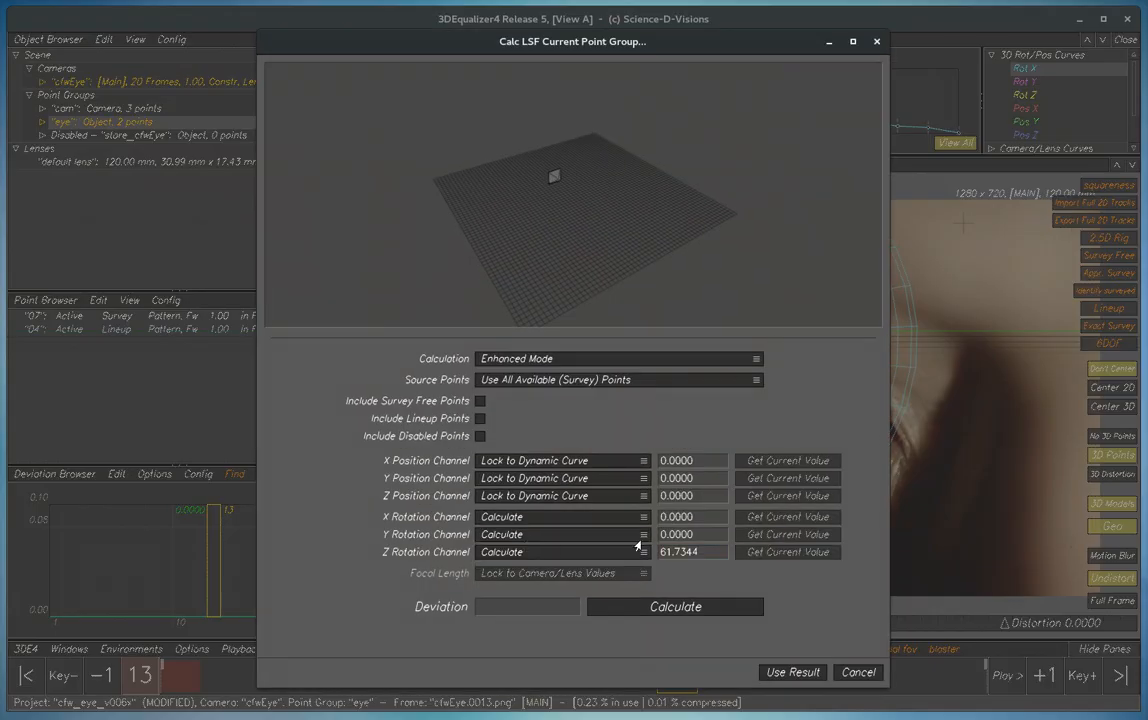
click(676, 606)
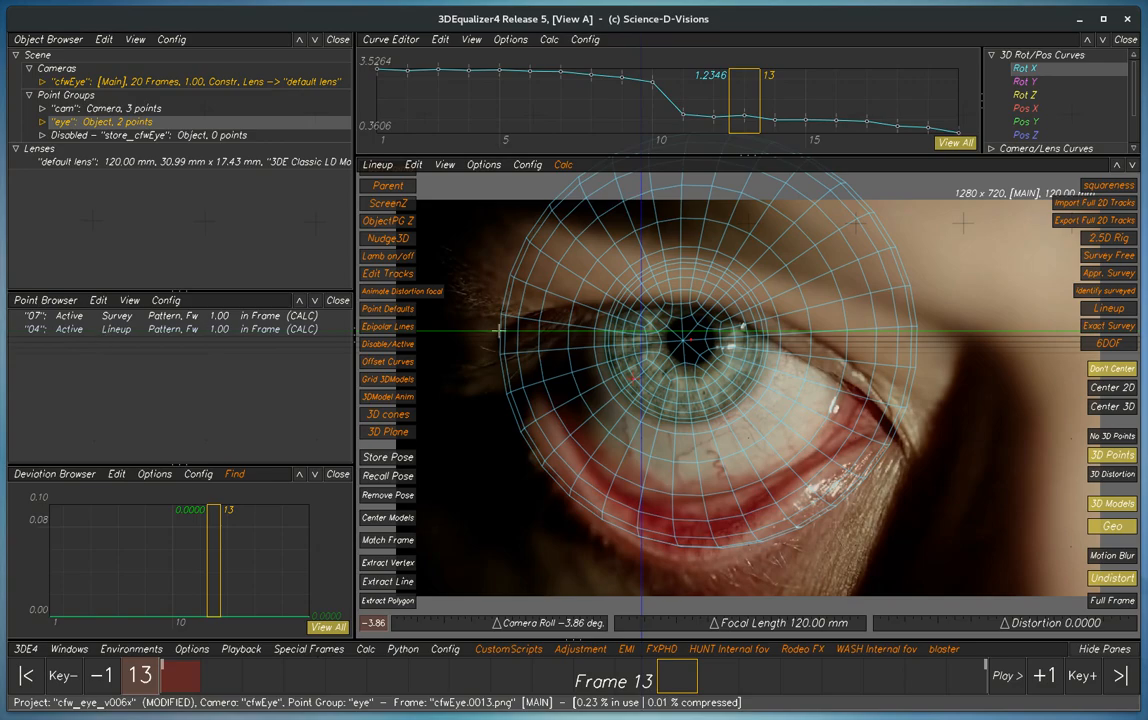
click(562, 164)
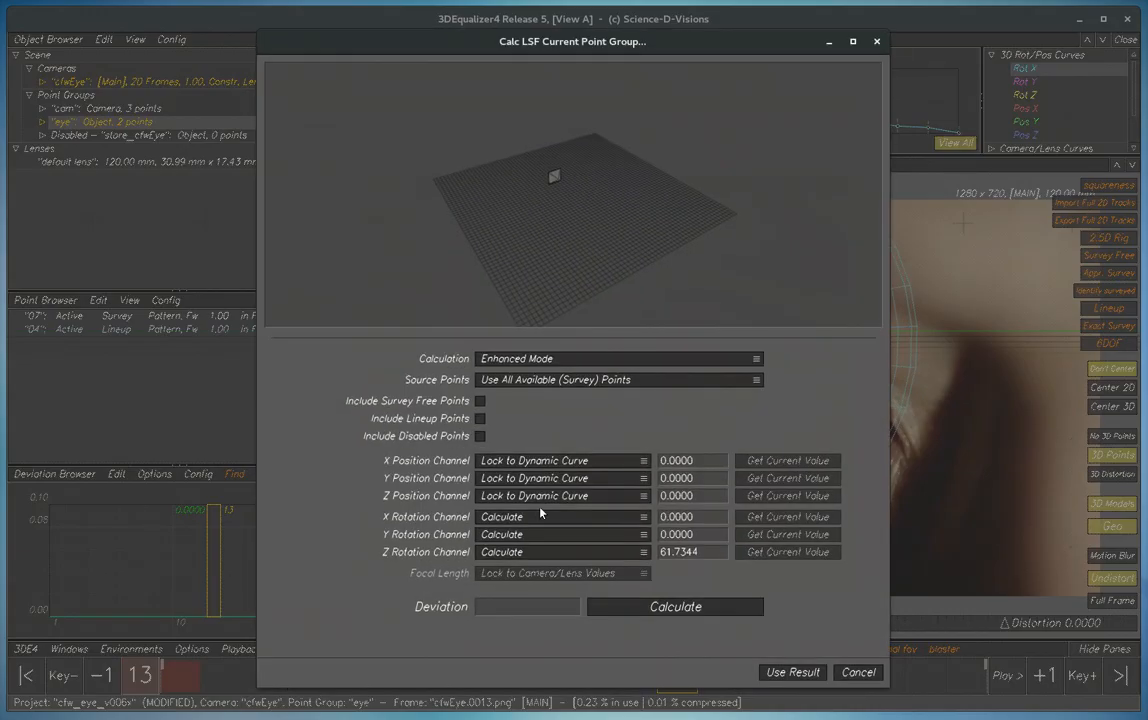
click(560, 552)
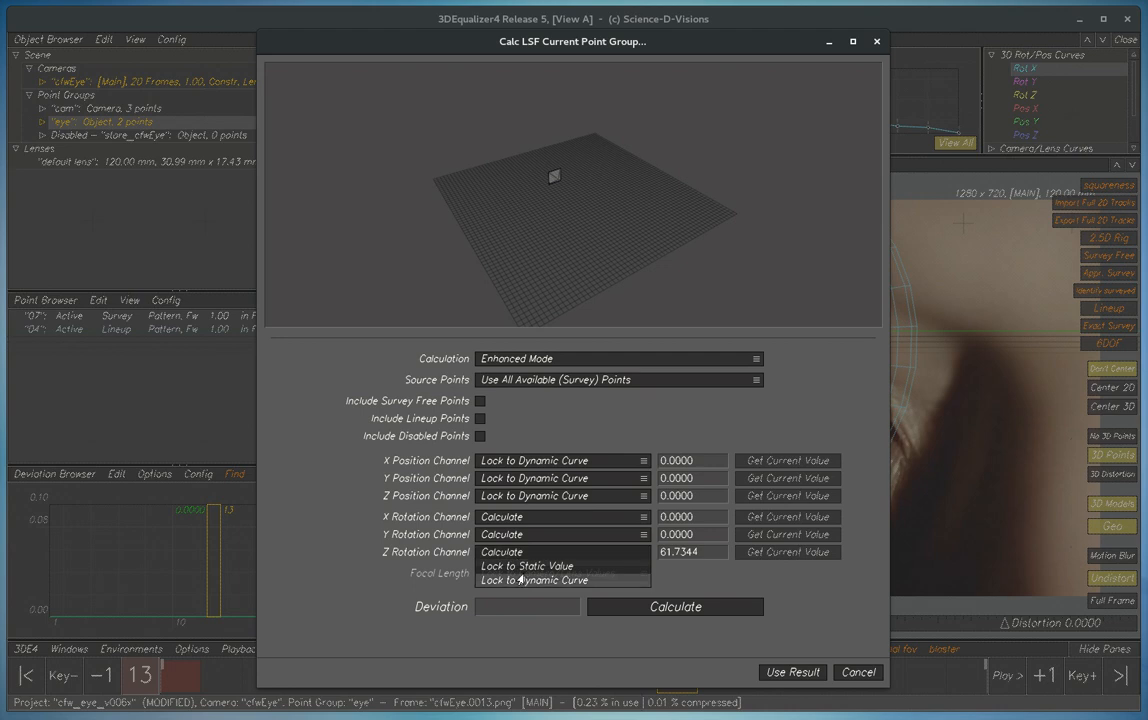
click(528, 564)
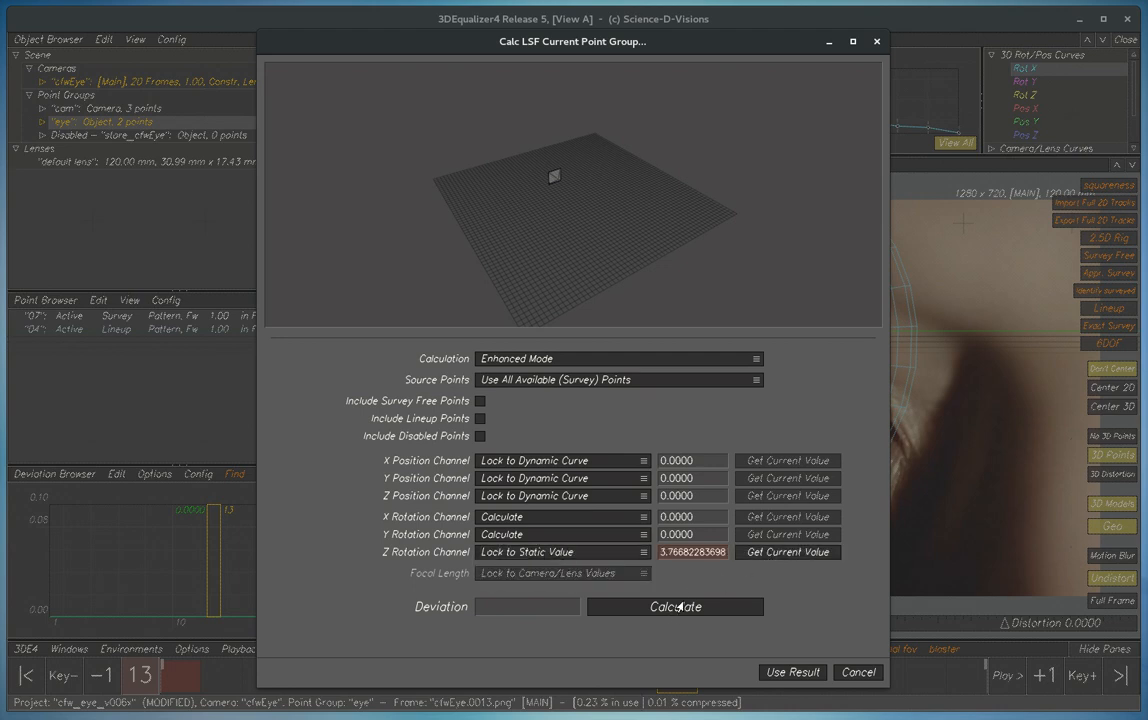
click(676, 606)
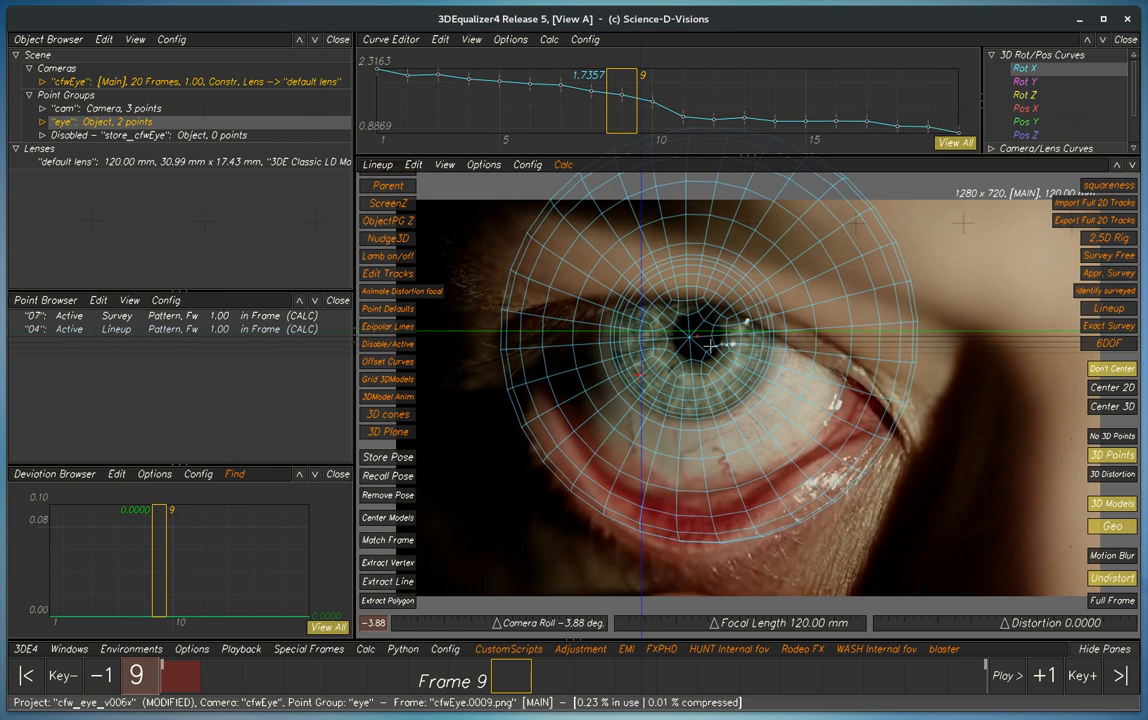
mouse_move(780, 460)
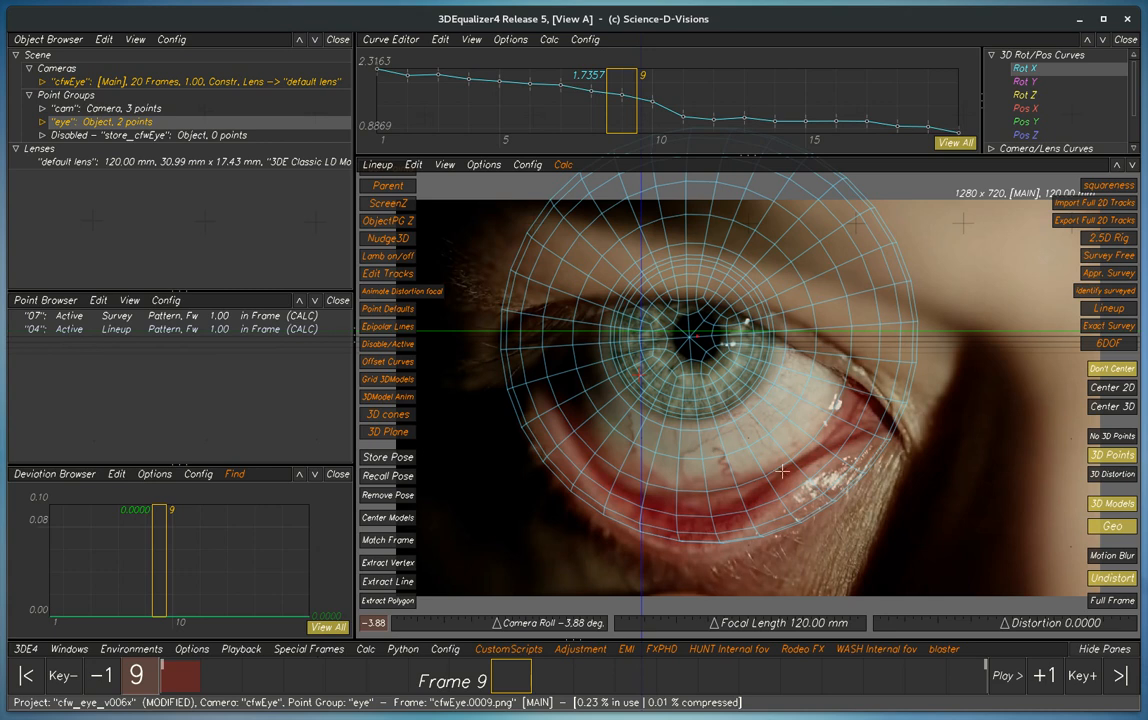
mouse_move(774, 468)
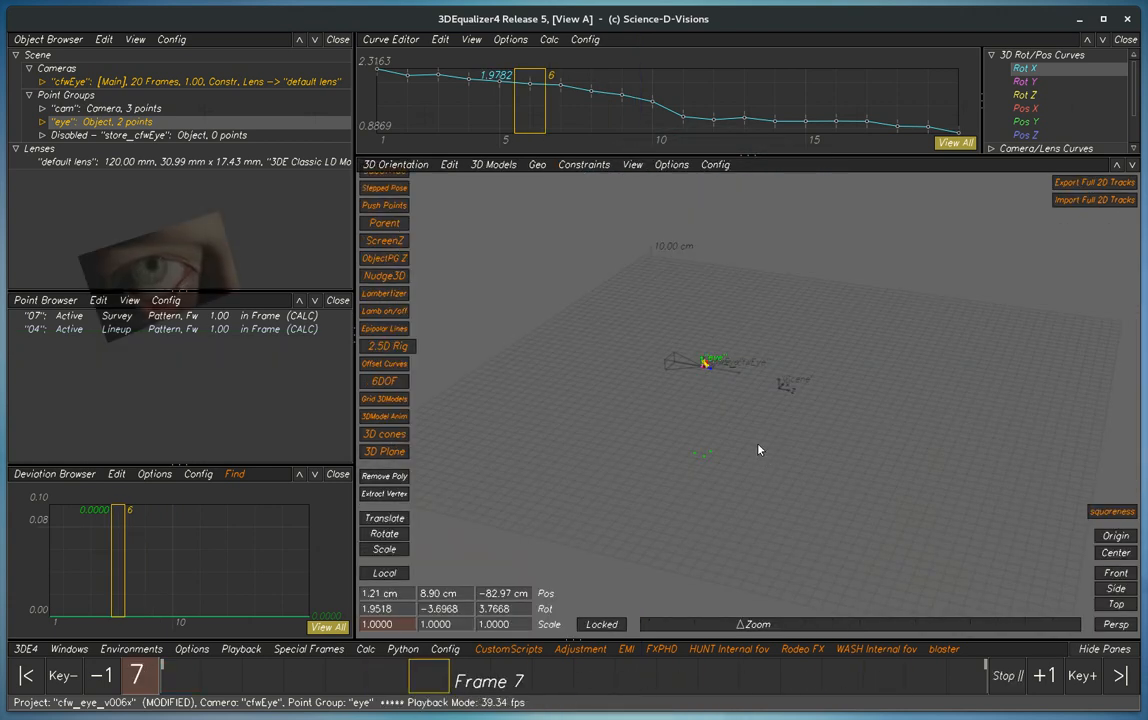
Modify point 04 to be a survey point so both eye points are survey, then view the 3D scene.
click(100, 674)
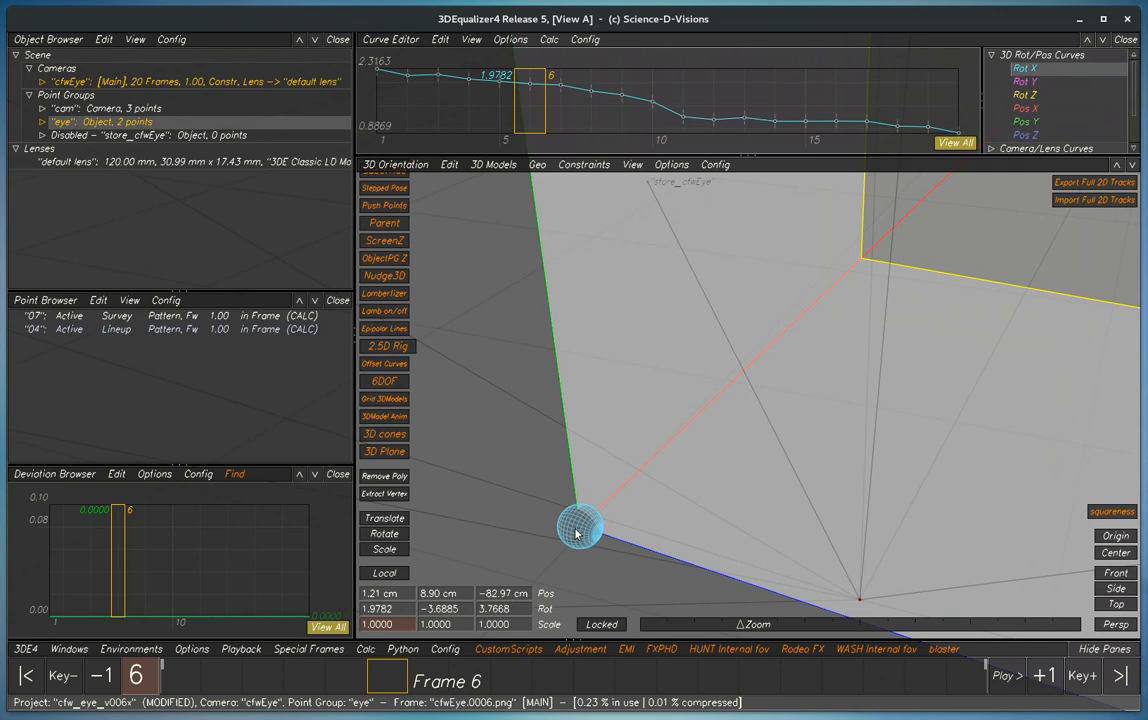
mouse_move(576, 524)
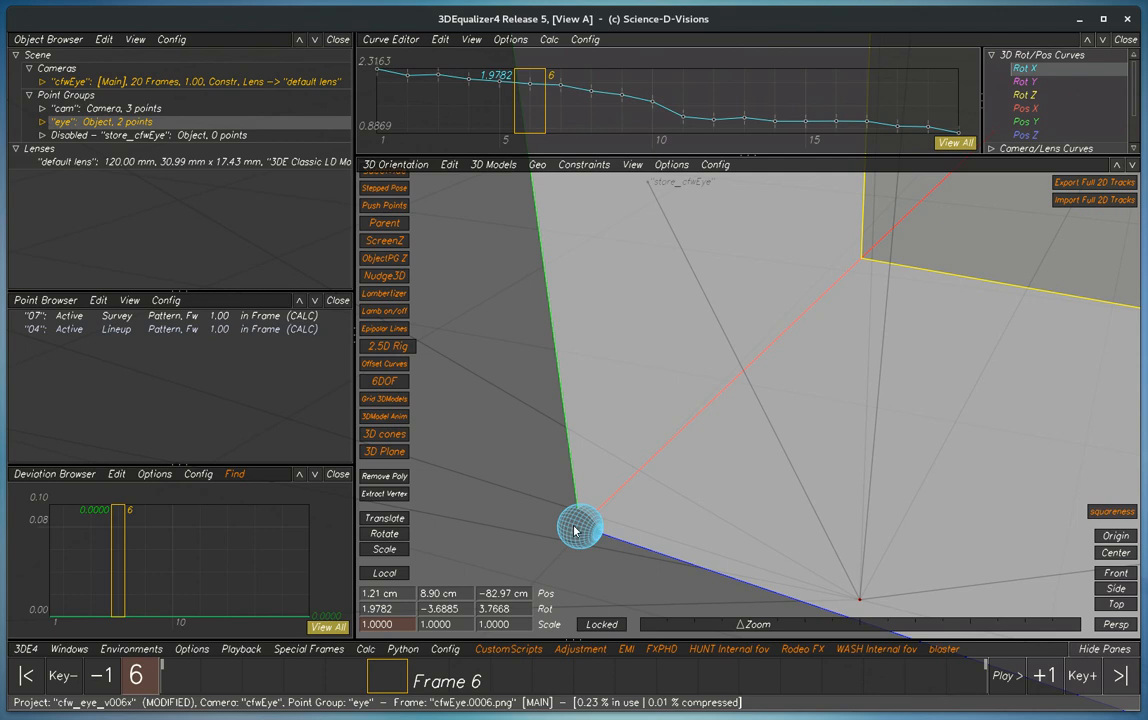
mouse_move(588, 536)
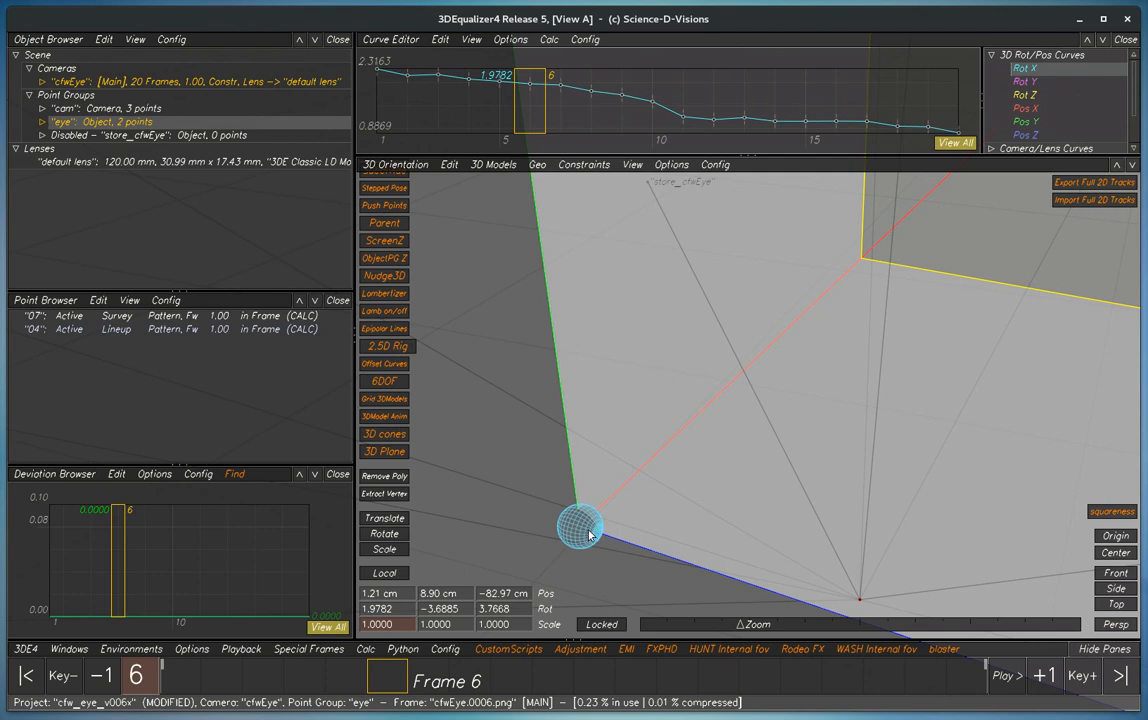
mouse_move(616, 500)
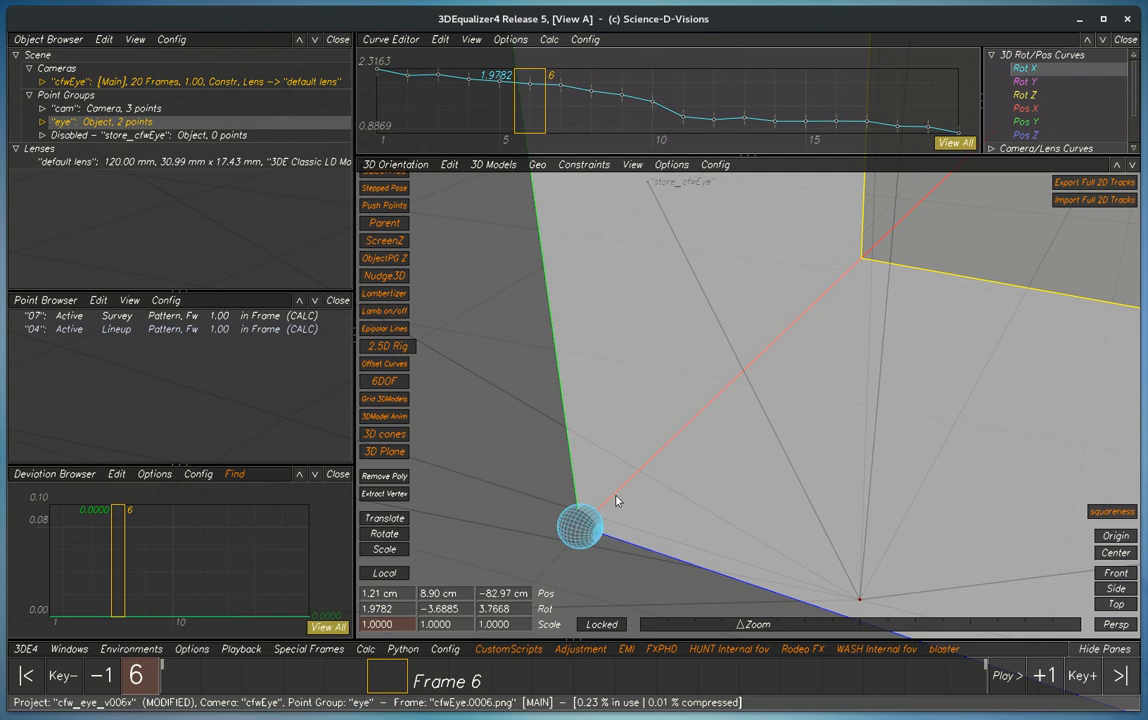
mouse_move(648, 462)
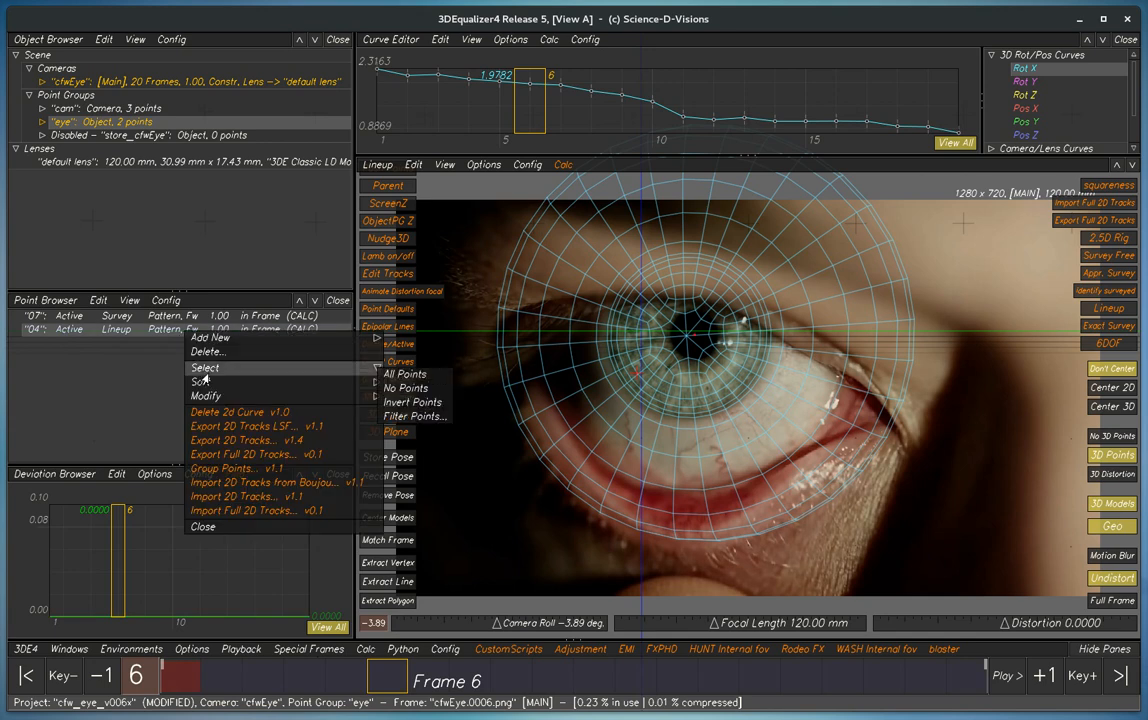
click(204, 396)
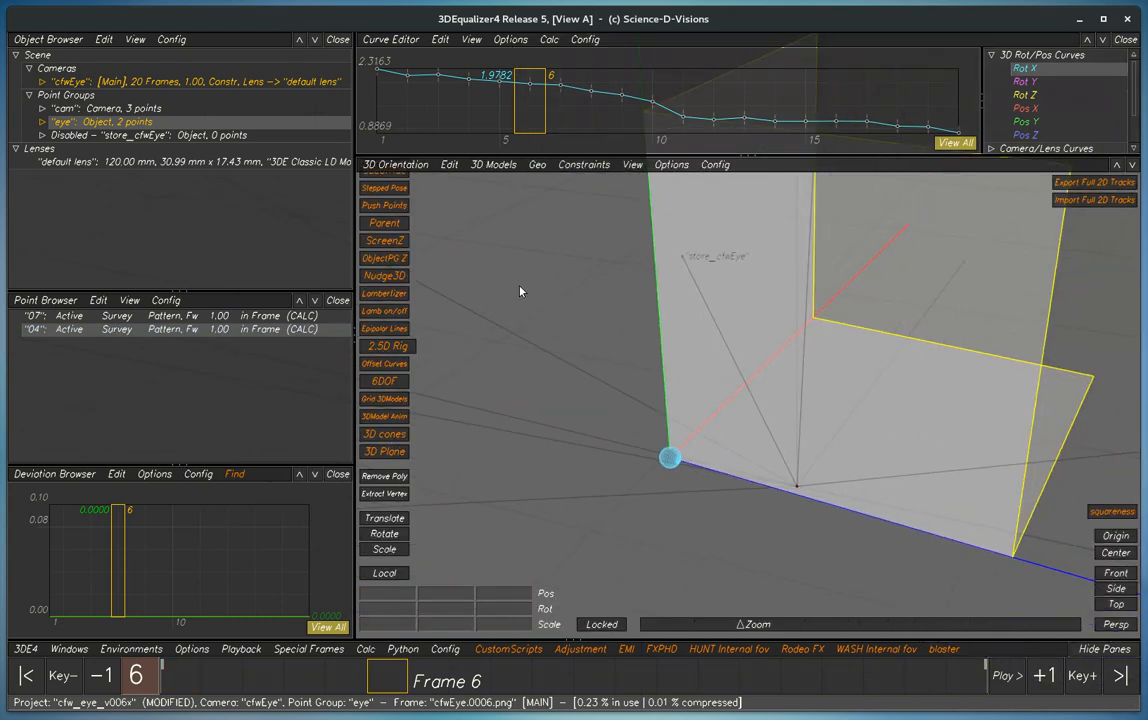
click(448, 164)
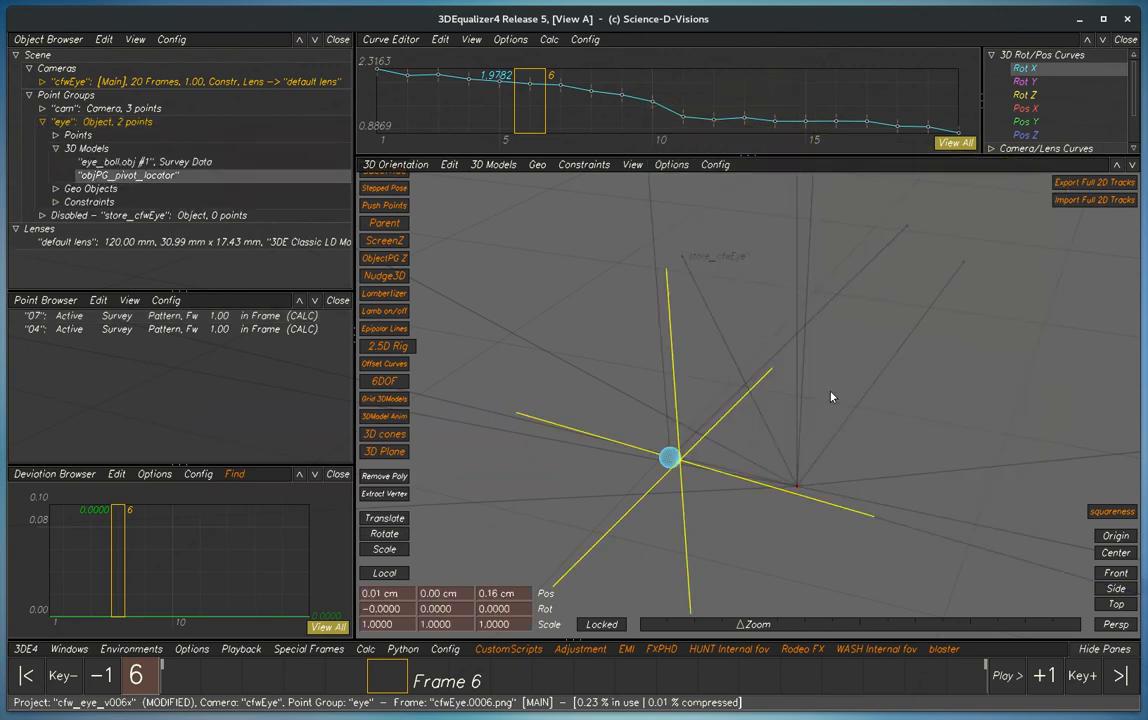
Add the objPG pivot locator model under the eye group with a pivot_witness survey point.
click(384, 518)
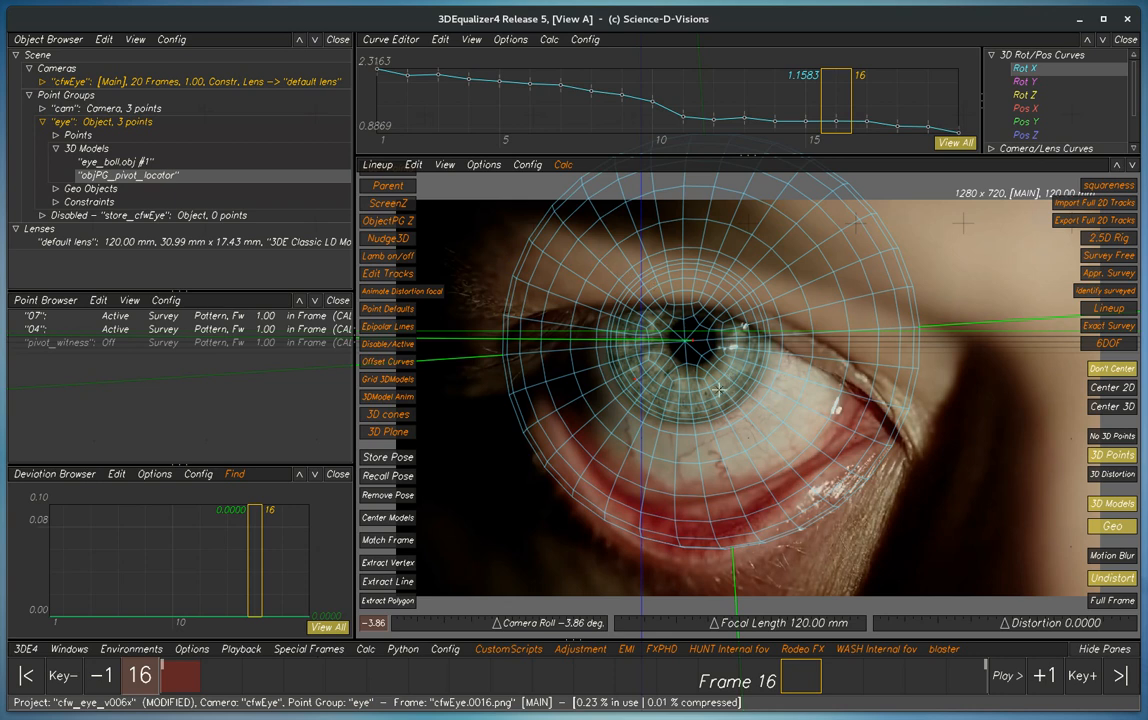
mouse_move(690, 338)
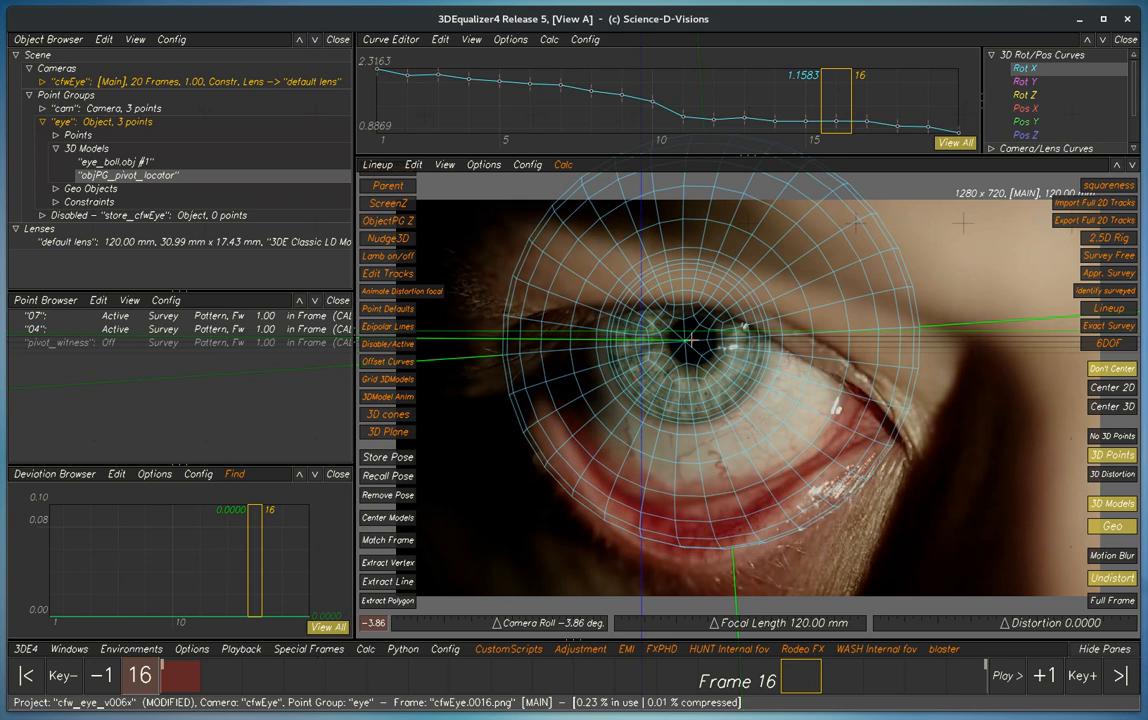
Run Calc LSF with all three rotations locked to current static values and X/Y position calculated.
click(562, 164)
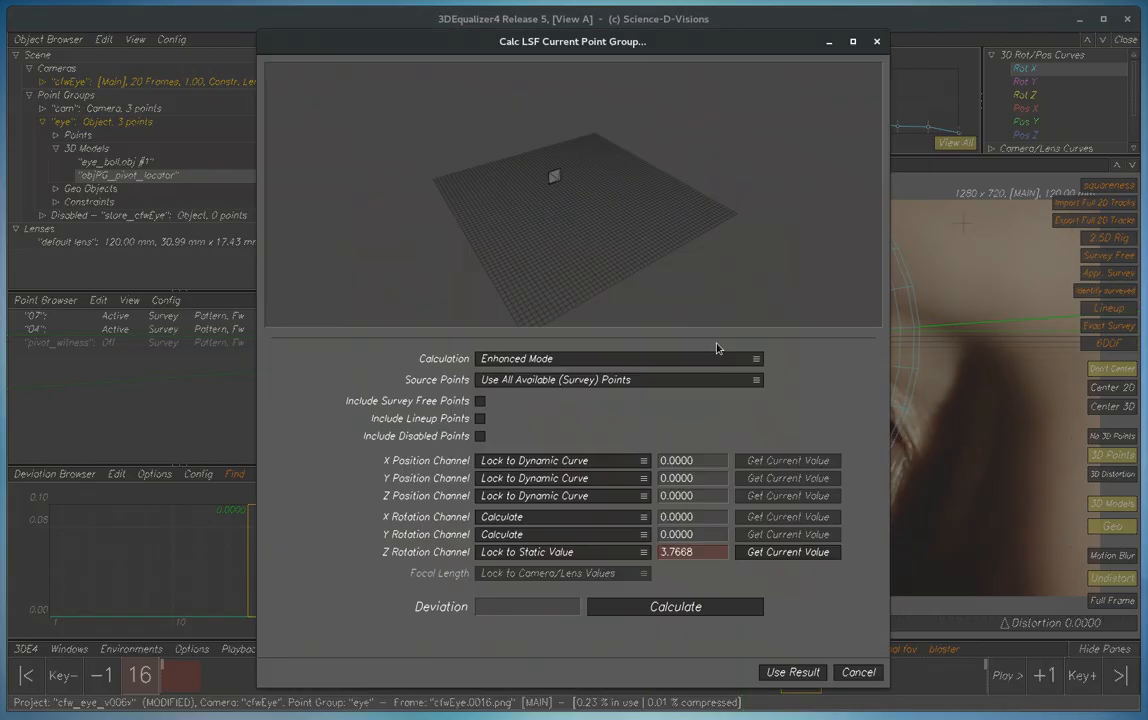
mouse_move(584, 560)
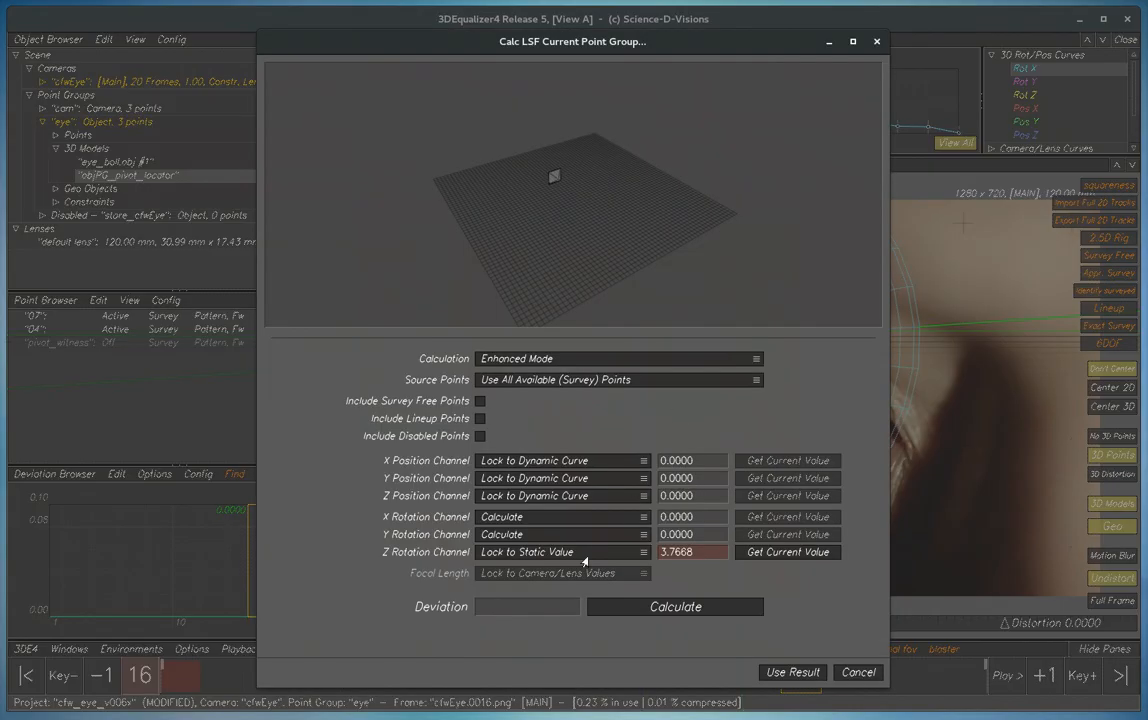
click(564, 552)
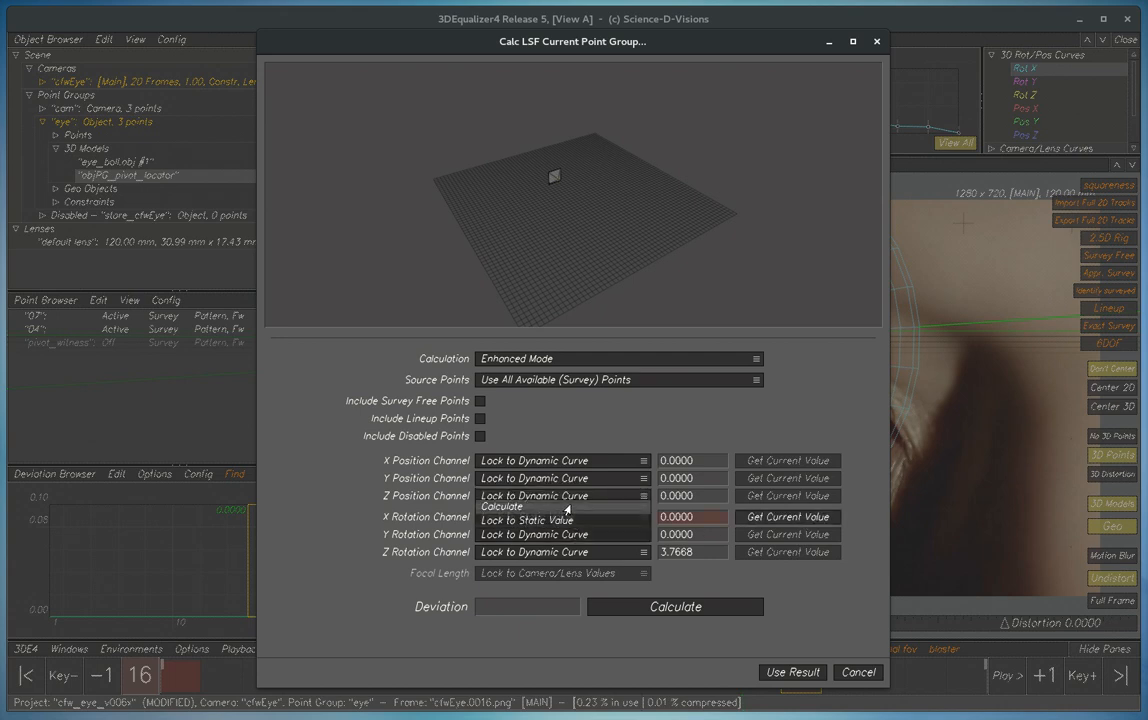
click(534, 516)
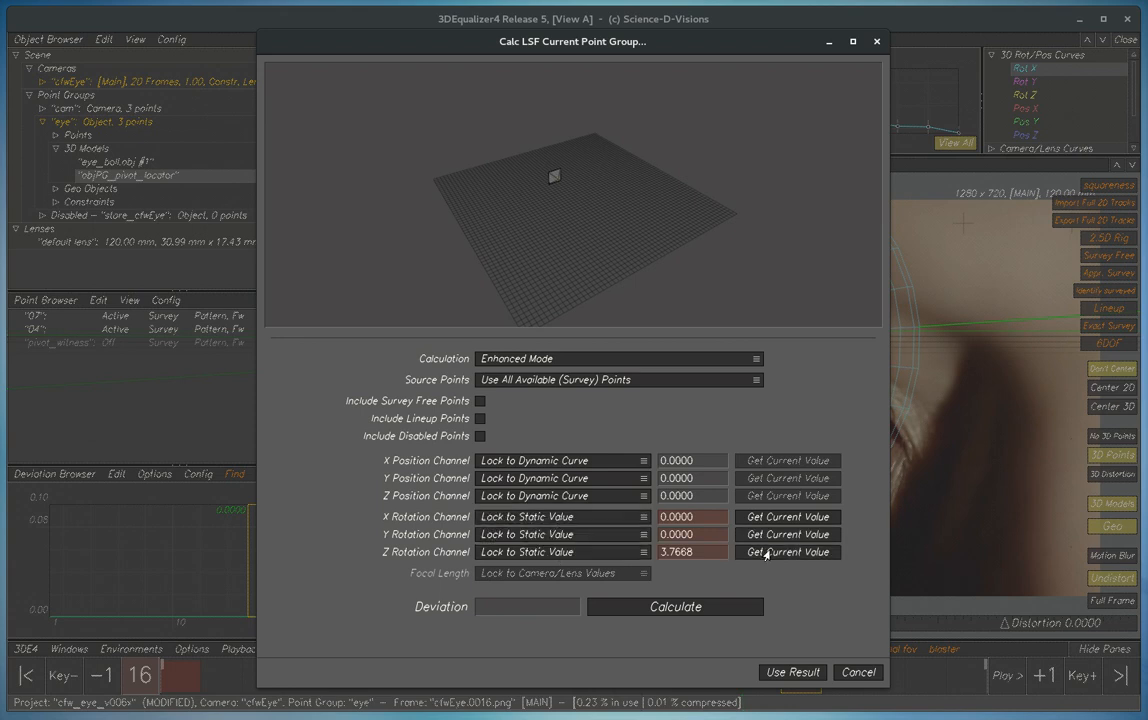
click(788, 534)
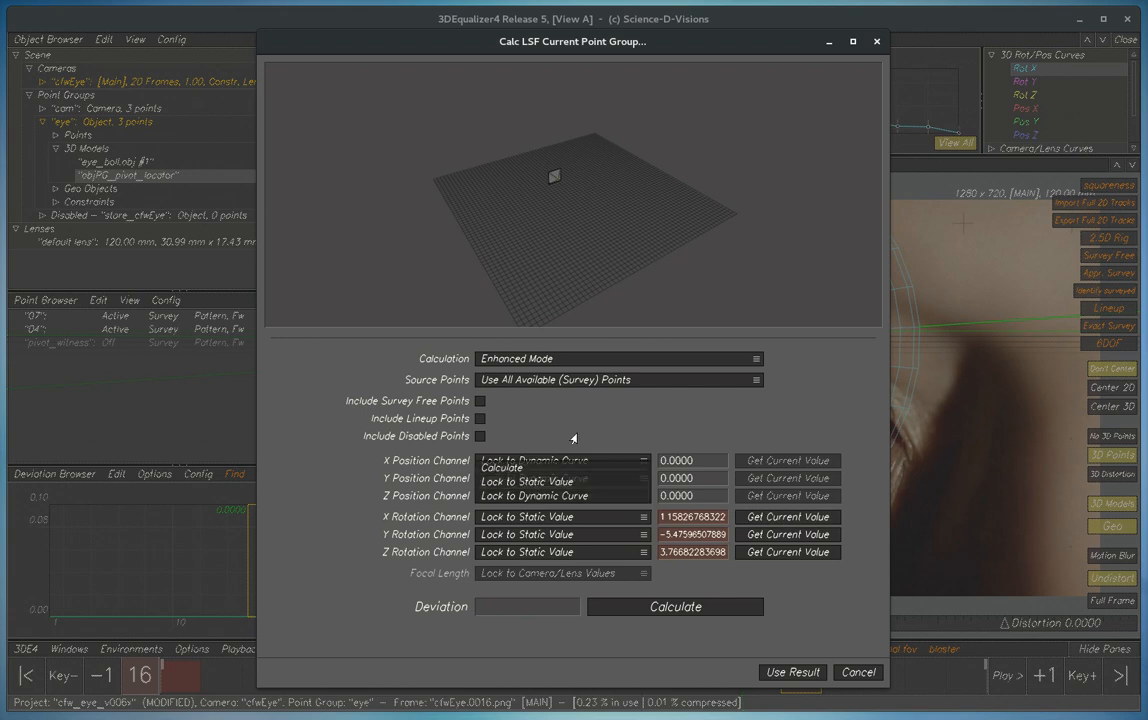
click(564, 460)
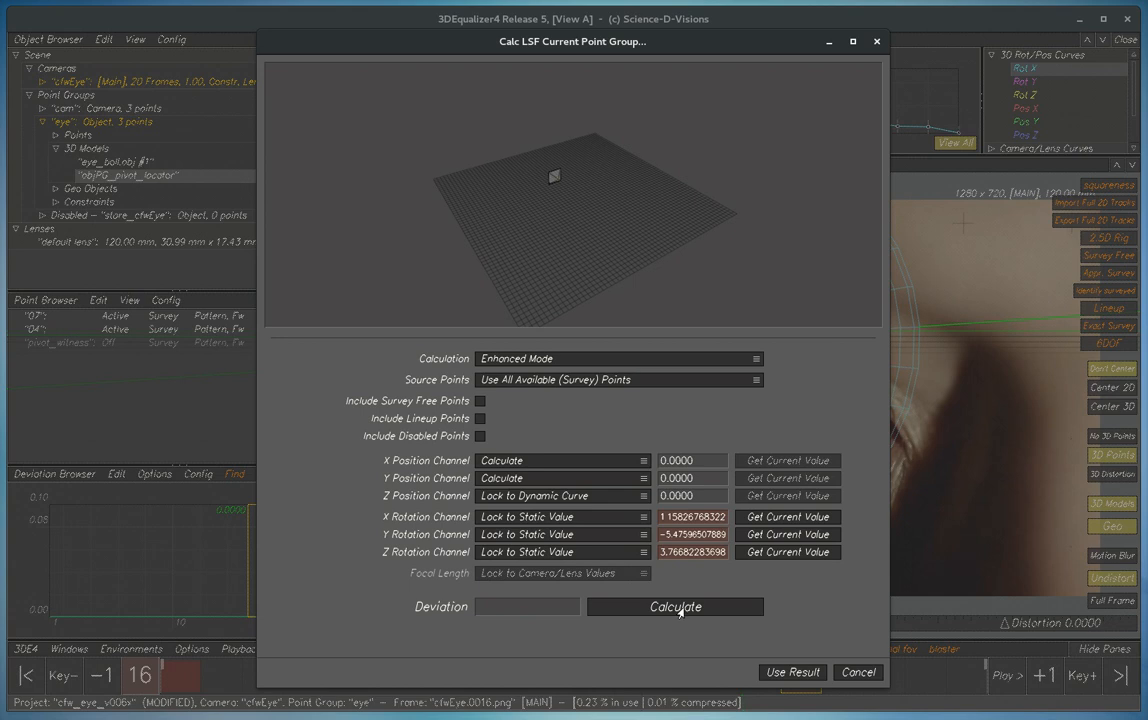
click(676, 608)
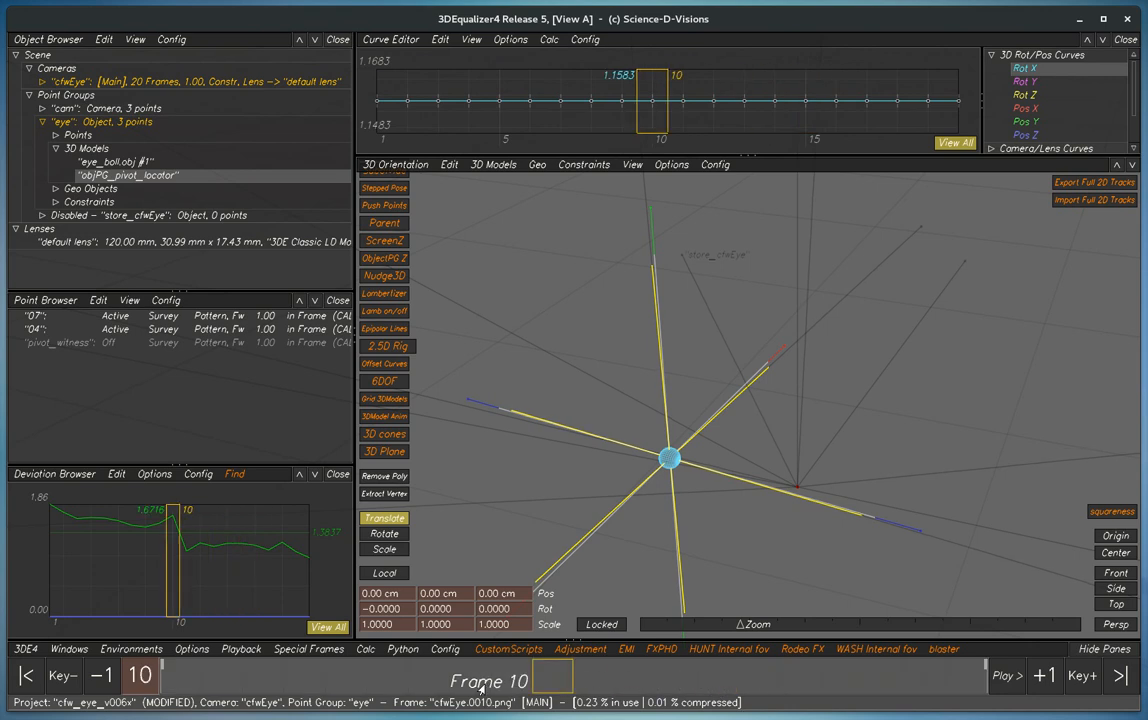
Accept the translation solve and inspect the pivot locator's motion and deviation in the 3D scene.
click(100, 676)
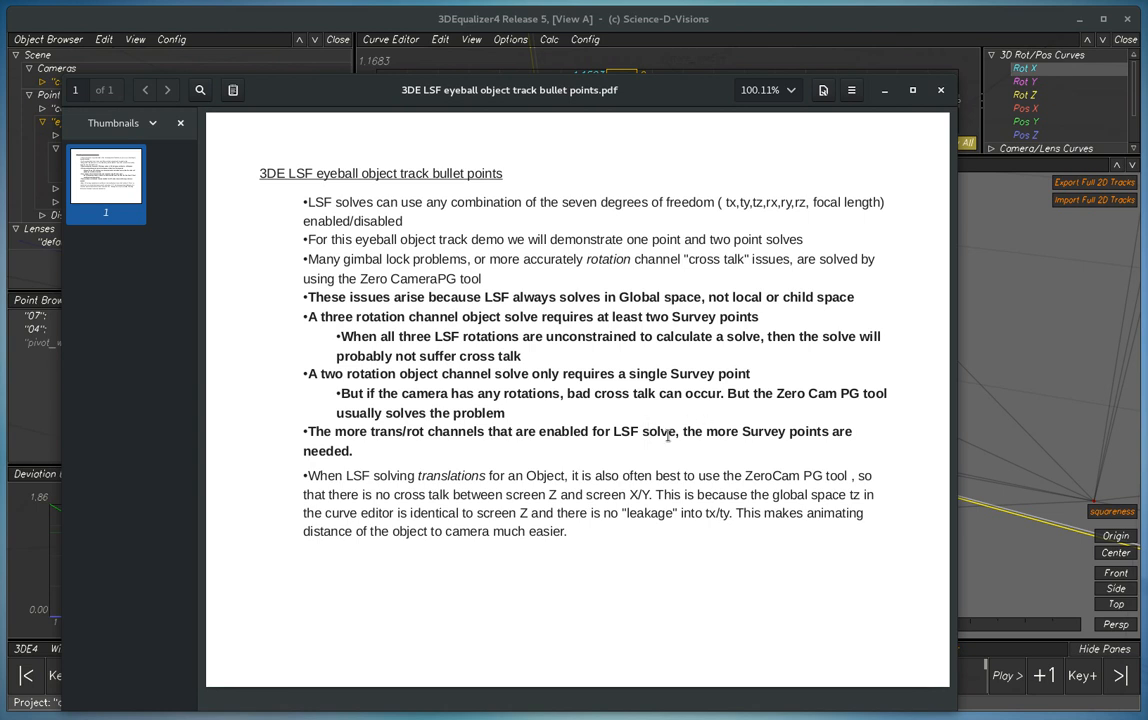
mouse_move(500, 452)
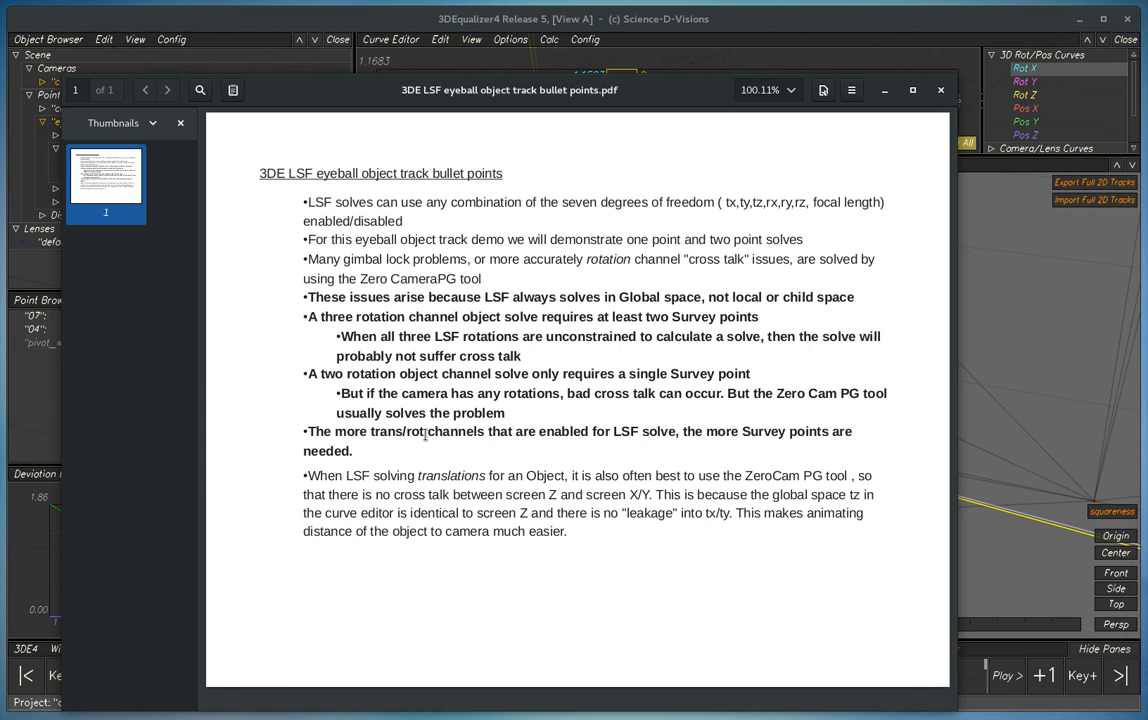
mouse_move(492, 448)
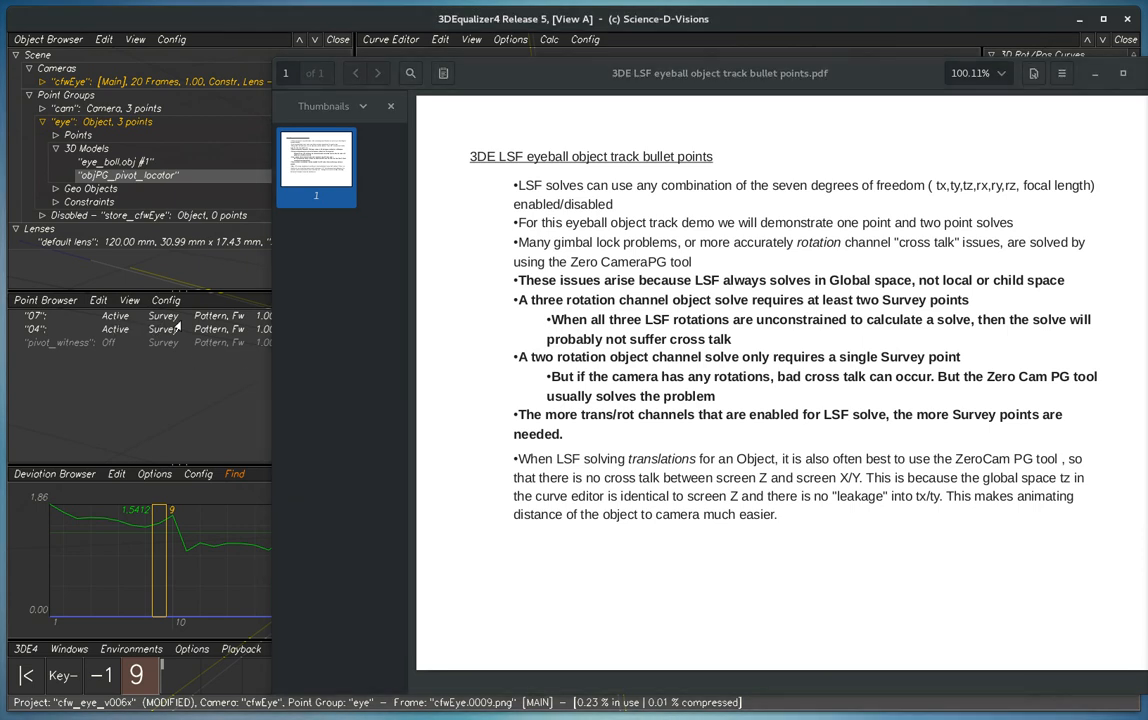
mouse_move(706, 440)
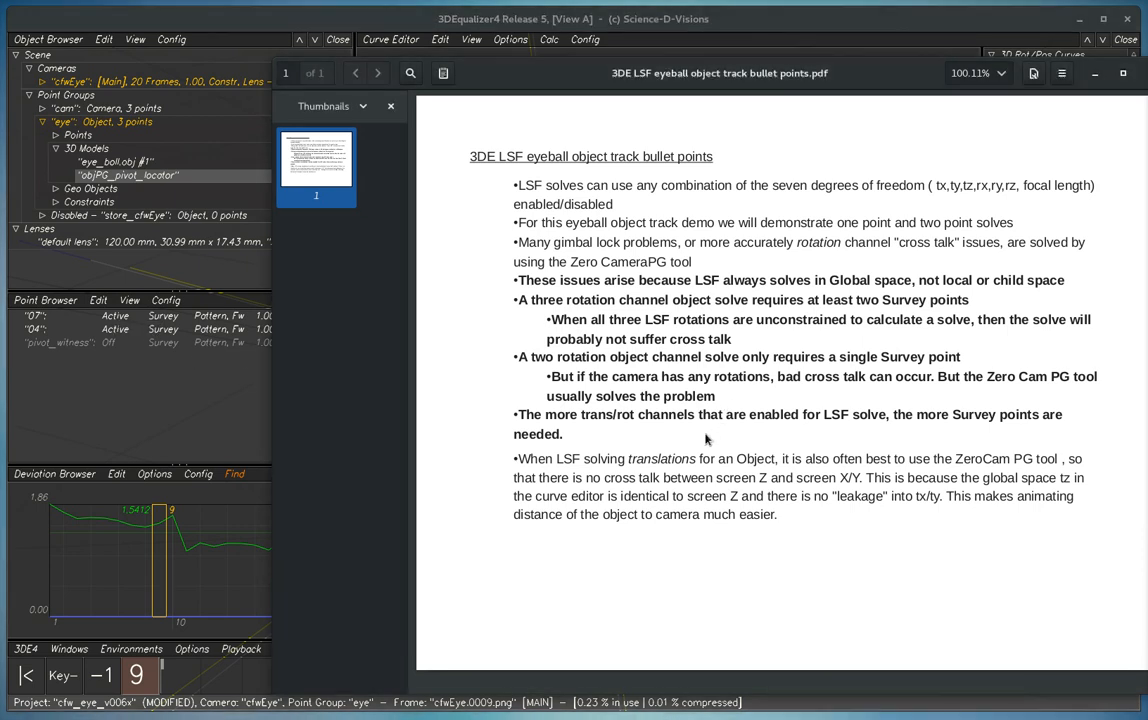
mouse_move(772, 336)
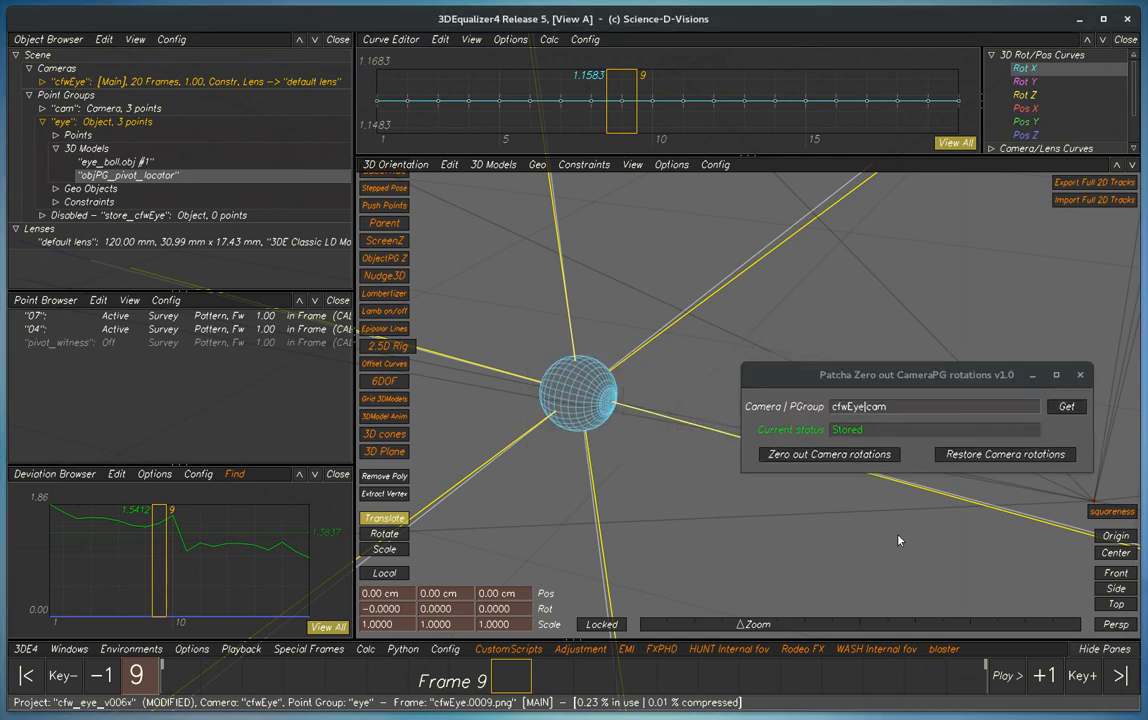
mouse_move(572, 384)
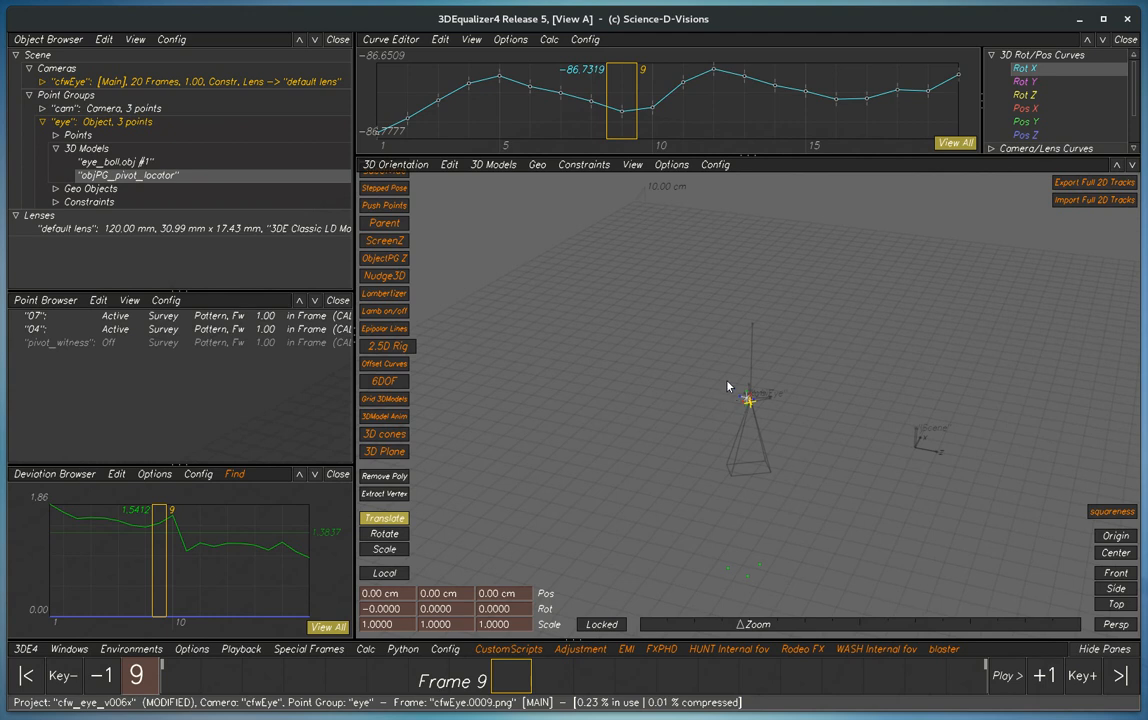
mouse_move(774, 452)
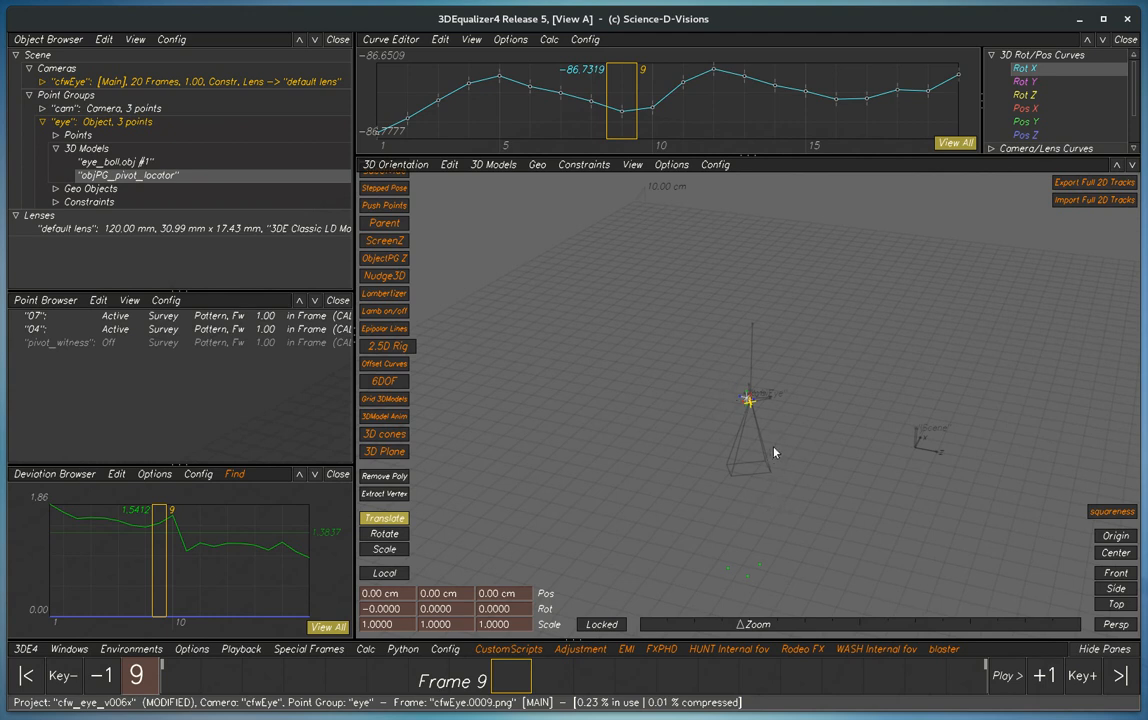
mouse_move(838, 476)
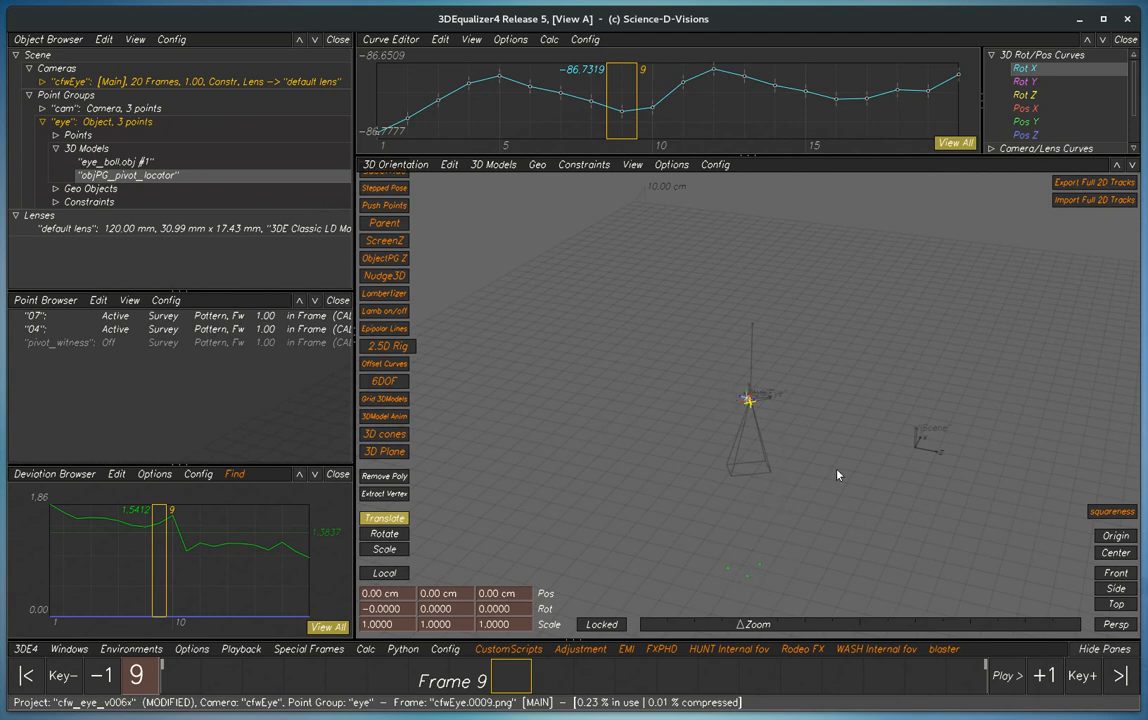
mouse_move(832, 462)
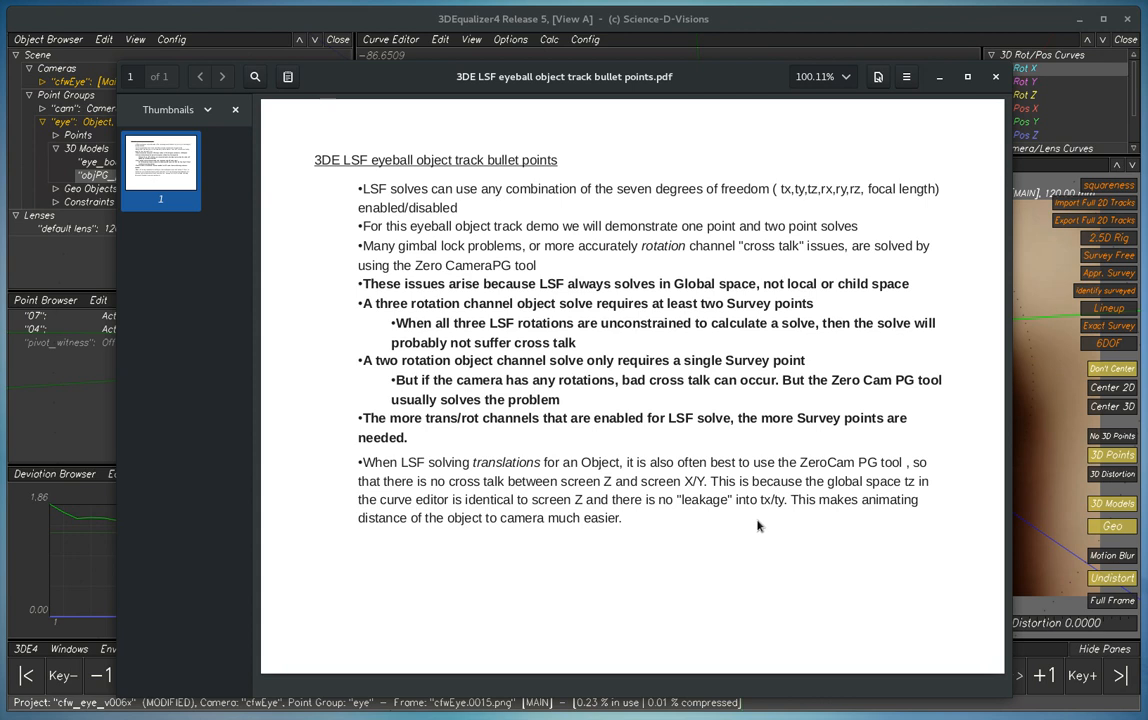
mouse_move(772, 156)
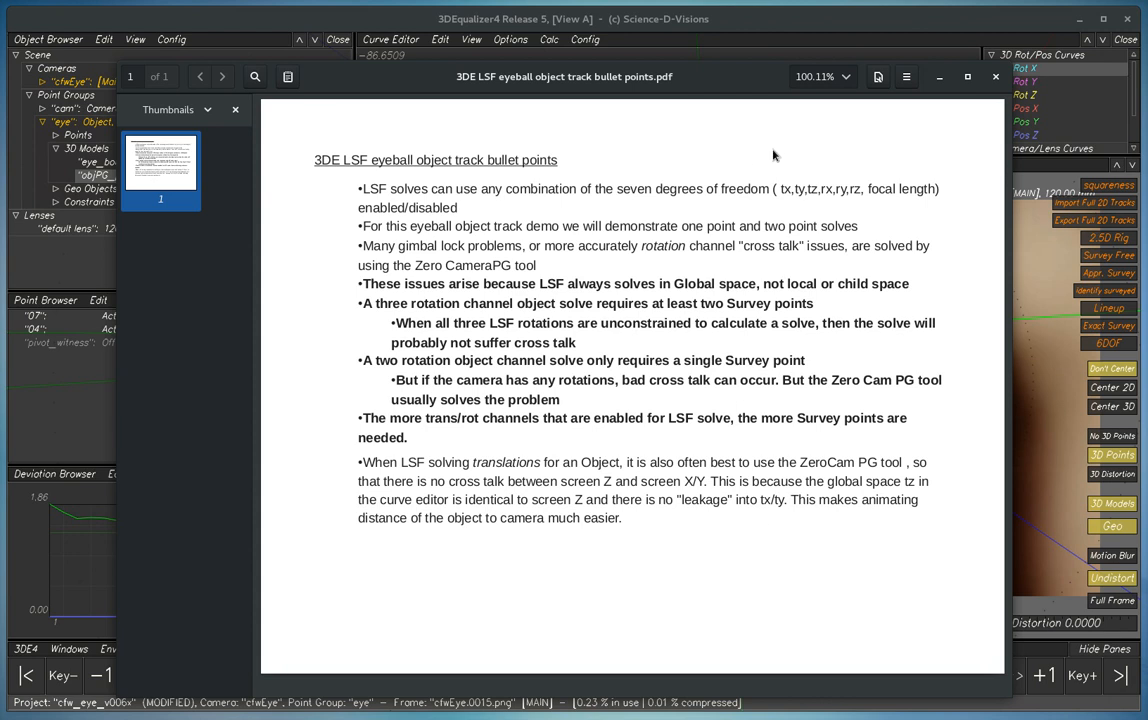
mouse_move(500, 272)
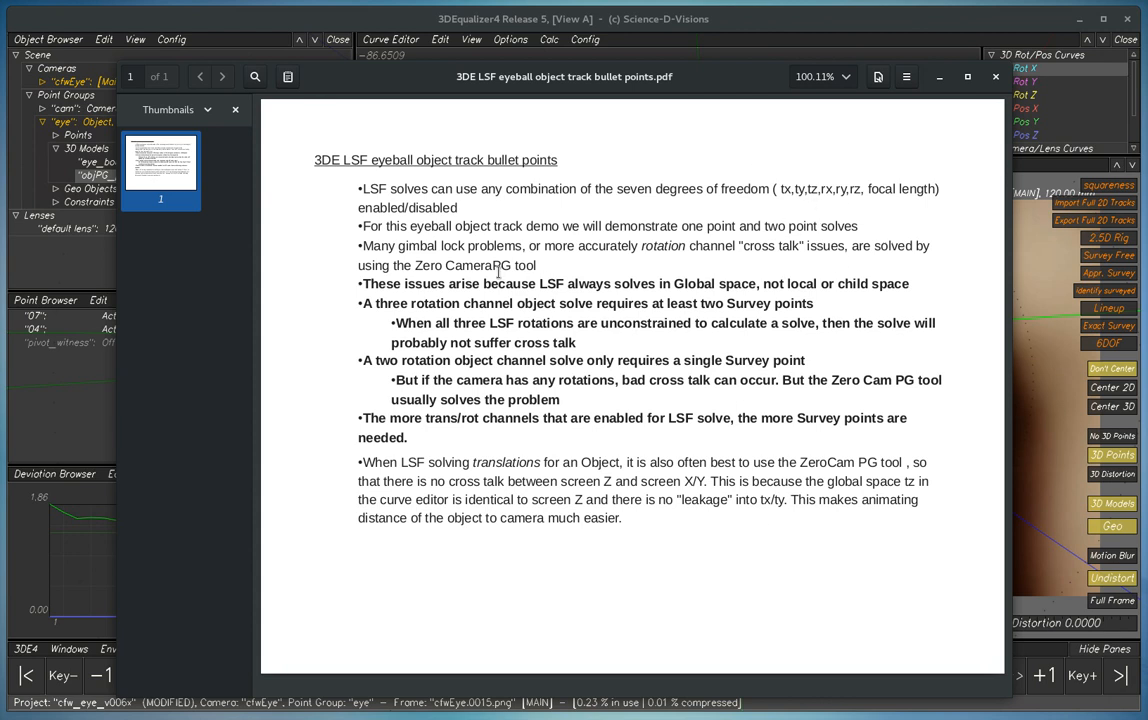
mouse_move(542, 226)
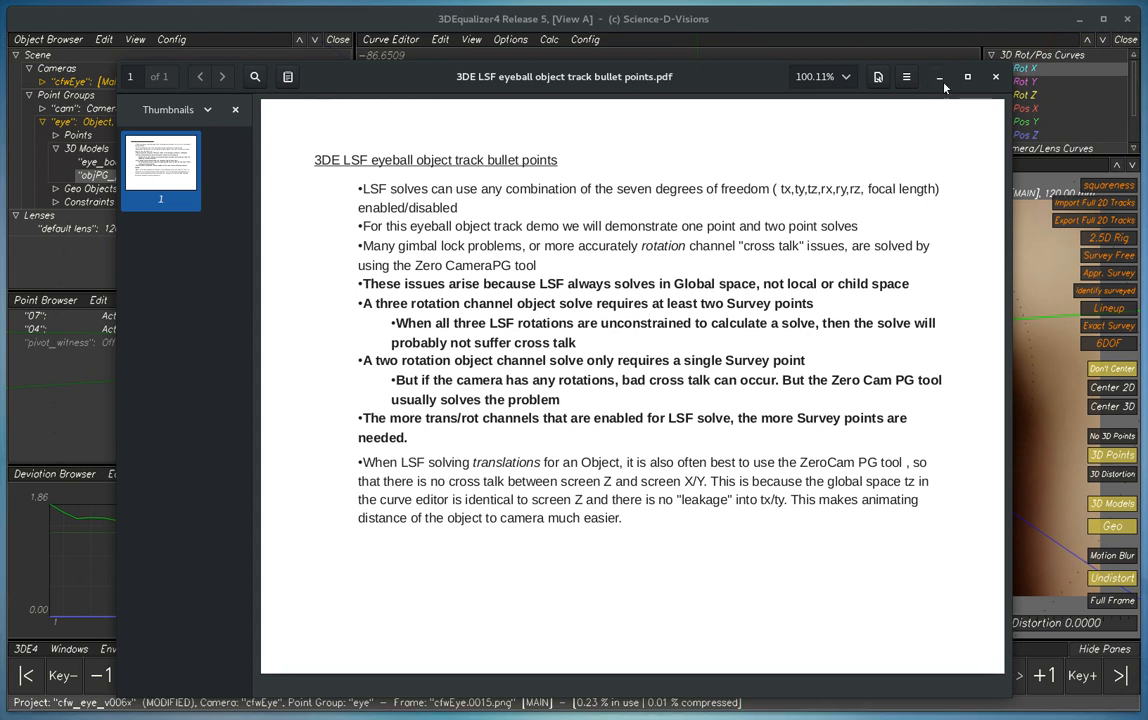
Minimise the PDF notes so the 3DEqualizer 3D scene on frame 15 shows again.
click(994, 76)
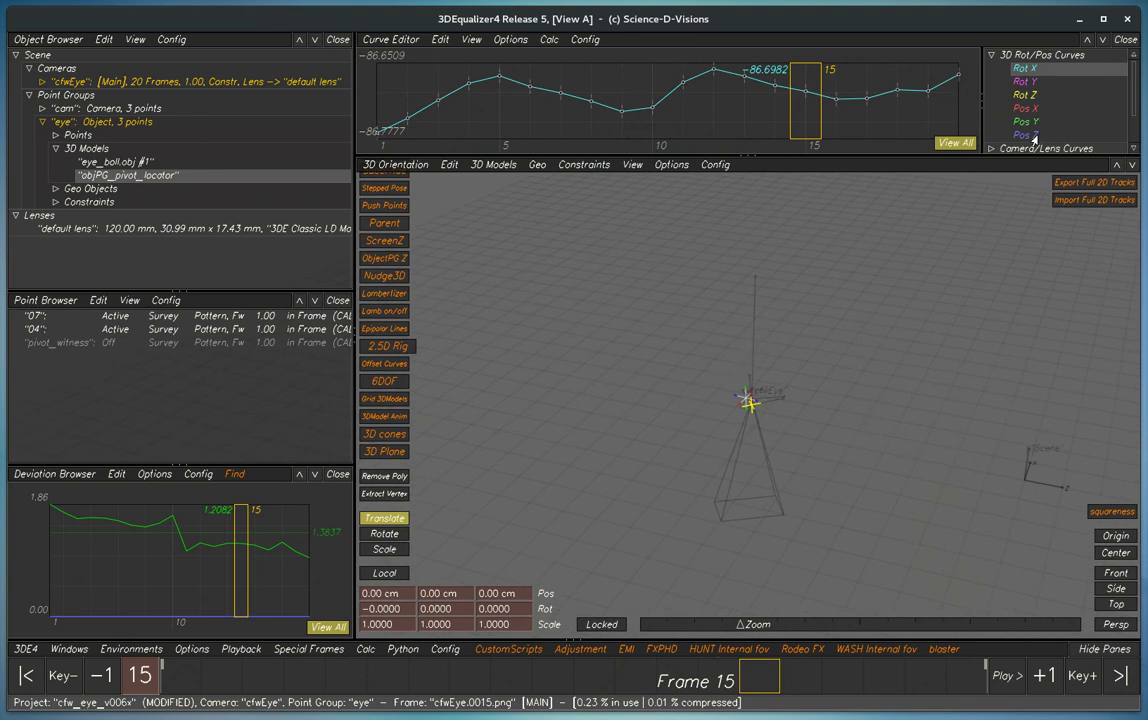
click(1022, 136)
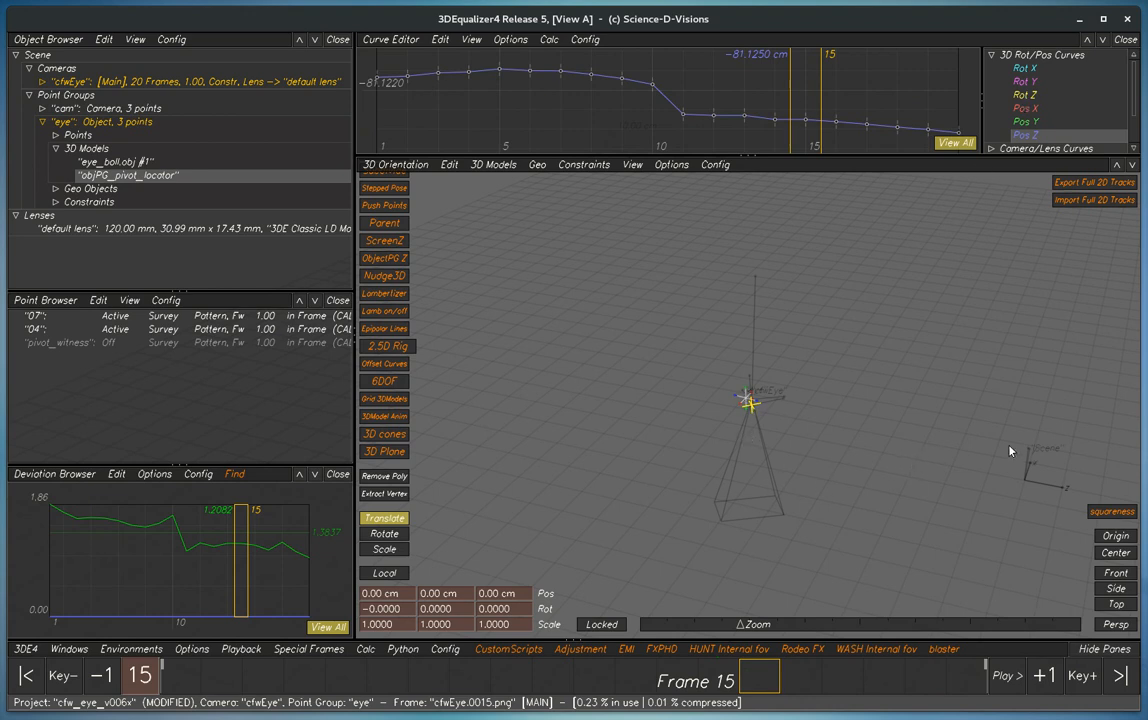
mouse_move(972, 428)
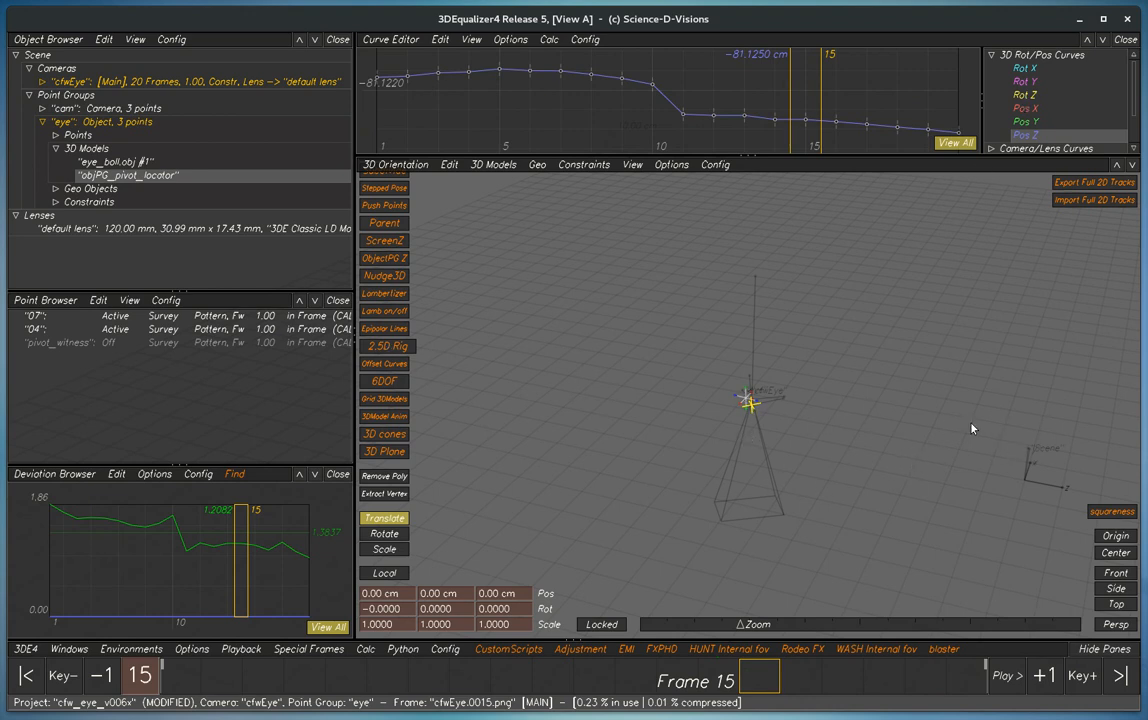
mouse_move(492, 364)
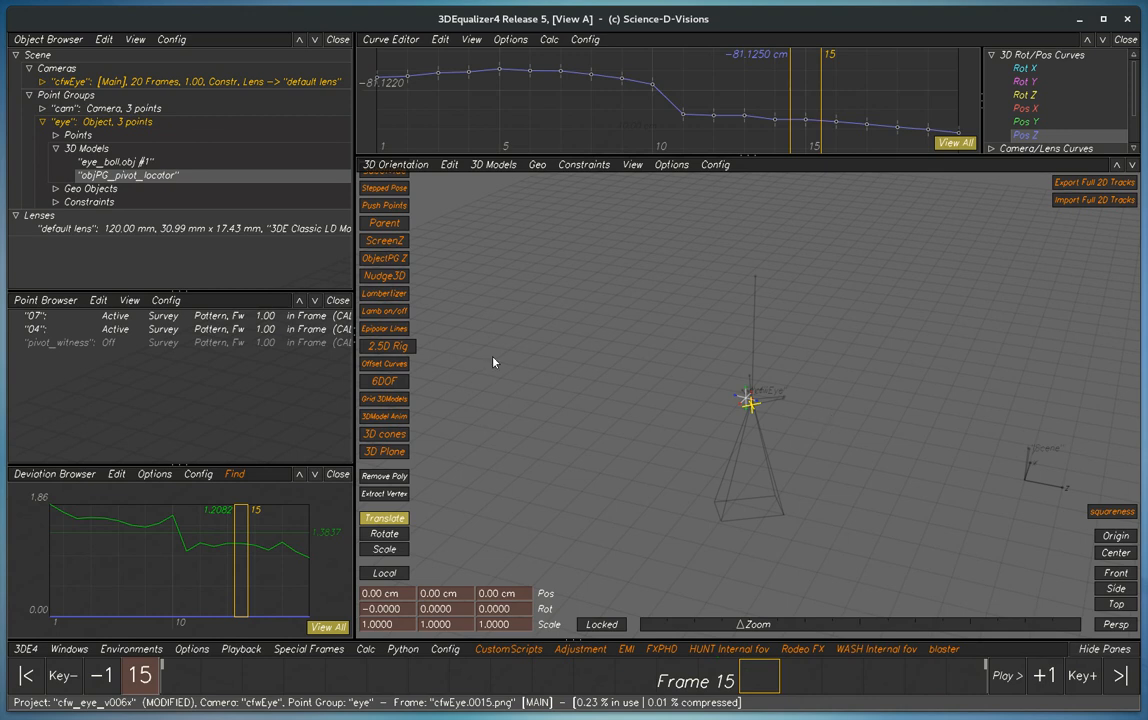
mouse_move(914, 432)
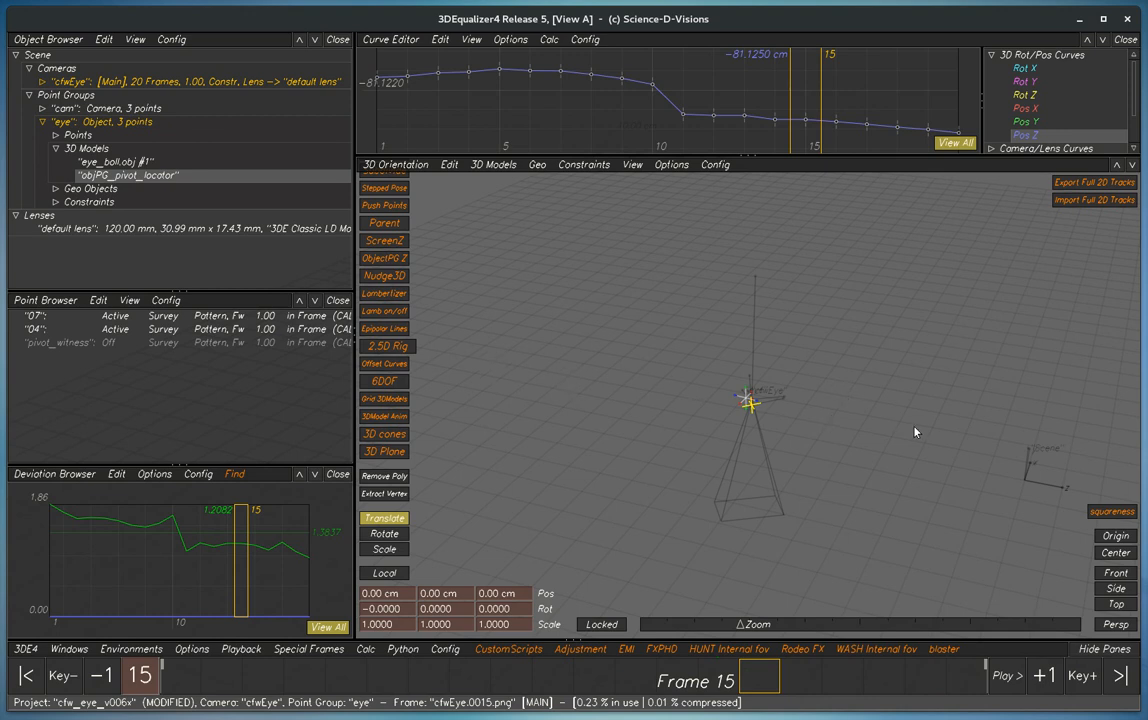
mouse_move(752, 408)
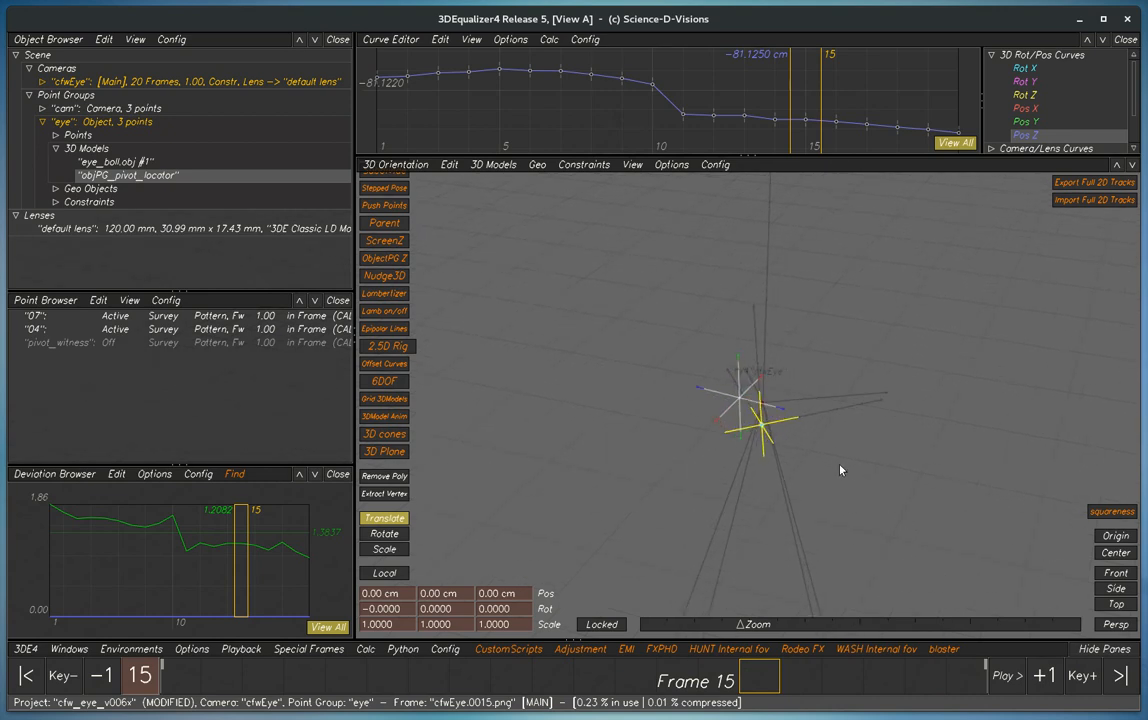
drag(760, 410, 696, 336)
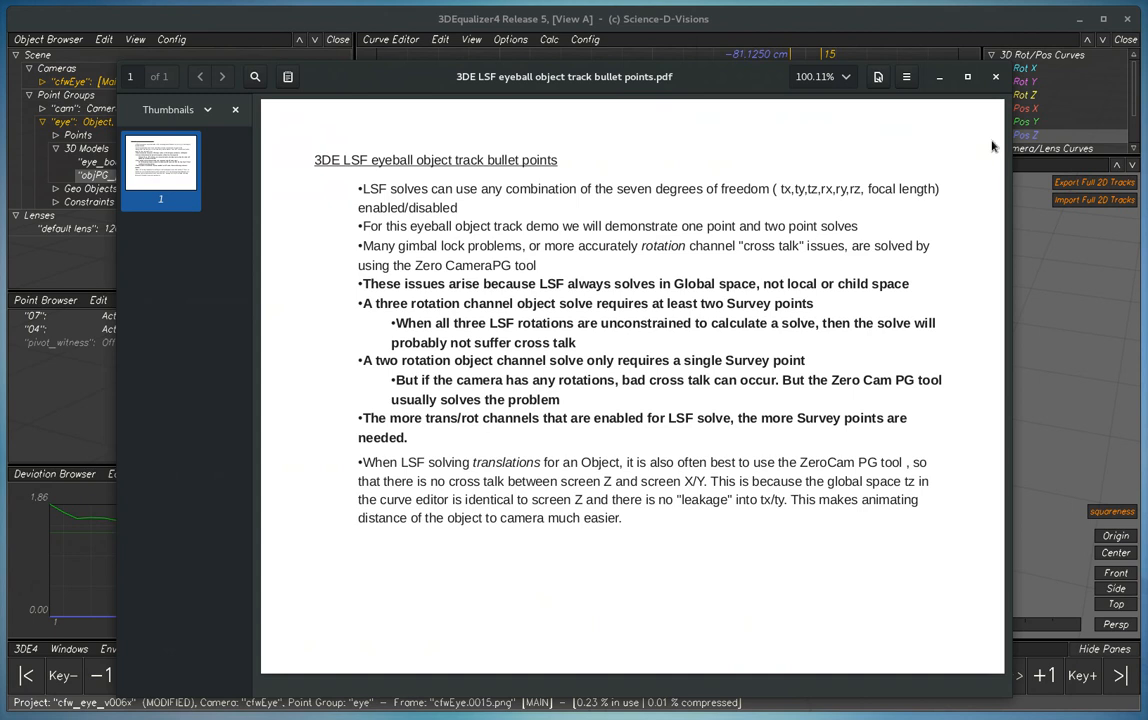
click(996, 76)
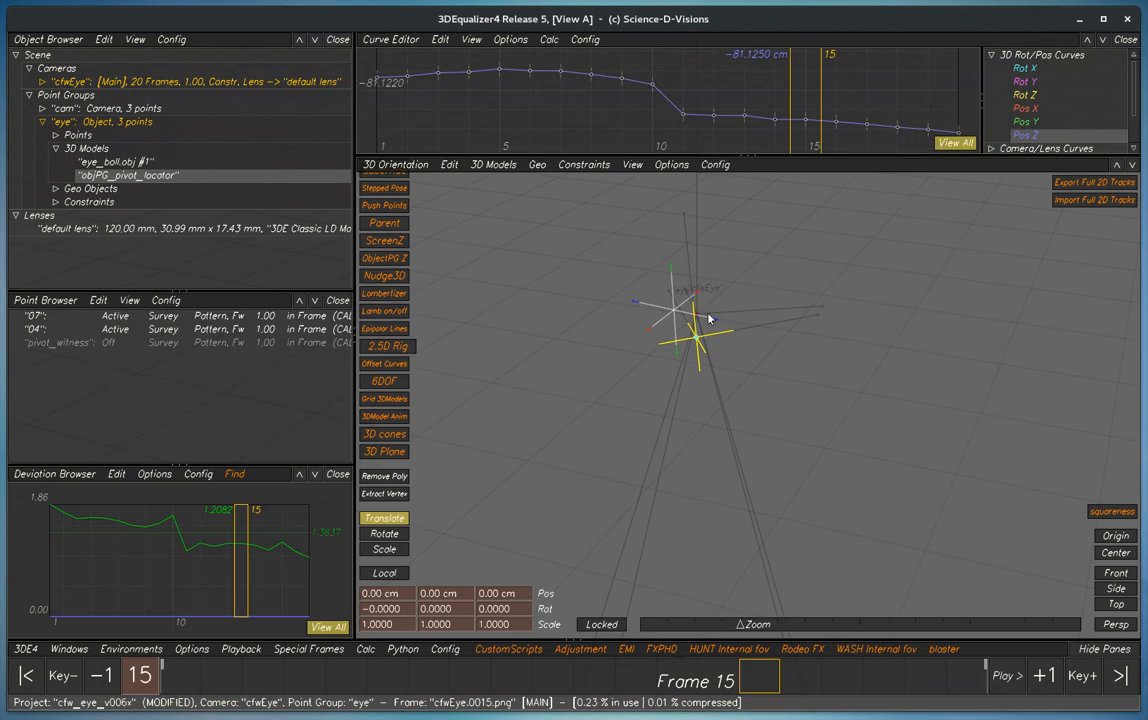
mouse_move(778, 336)
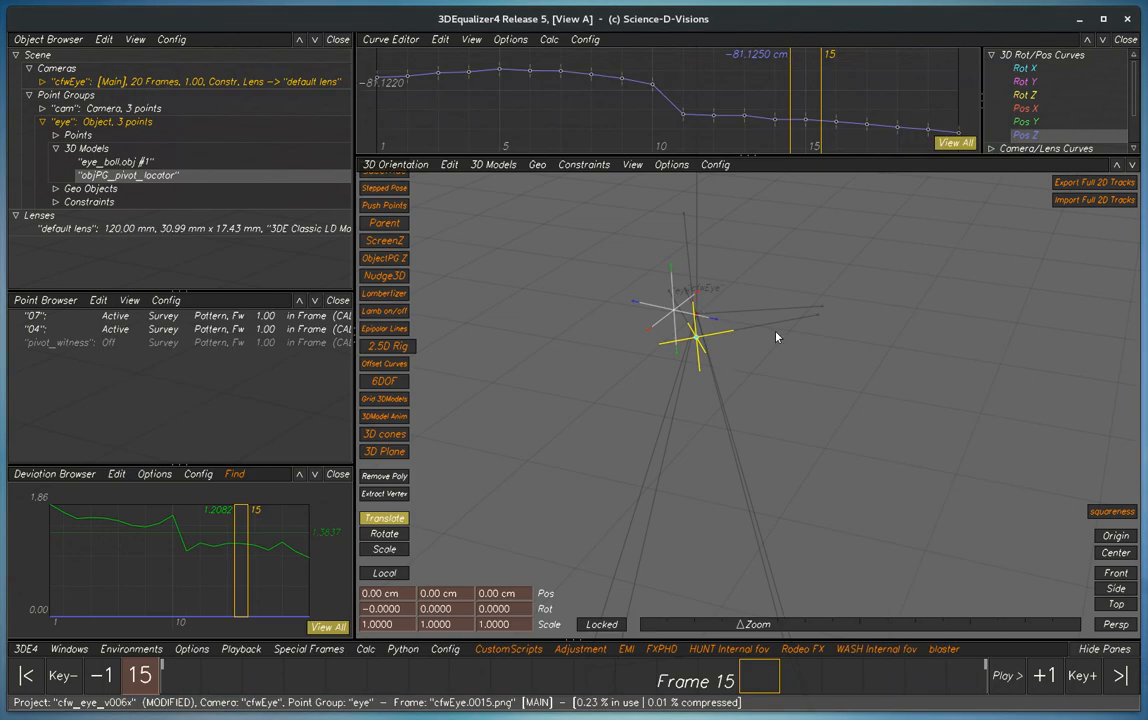
mouse_move(778, 376)
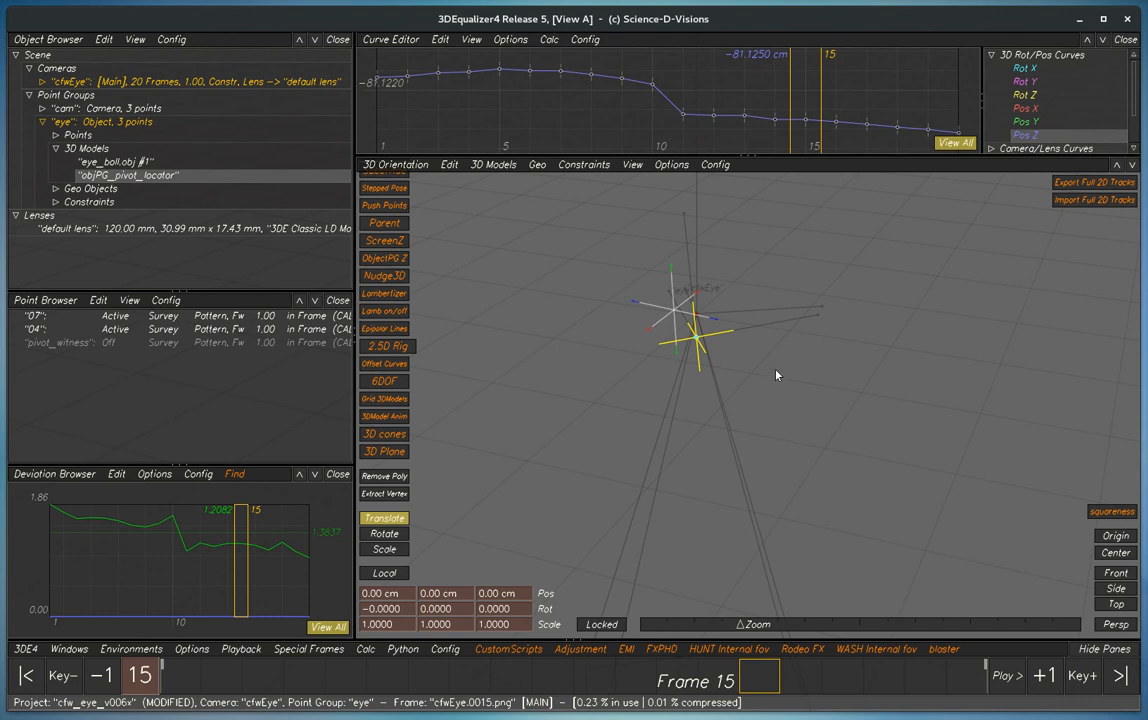
mouse_move(834, 314)
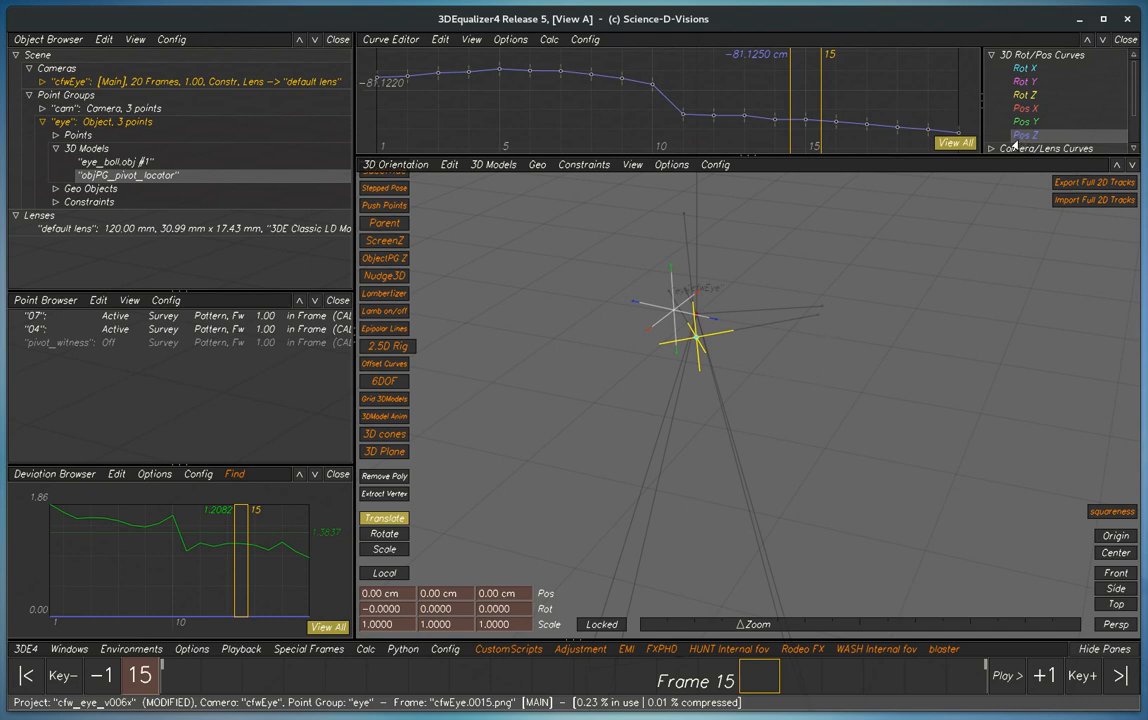
mouse_move(548, 84)
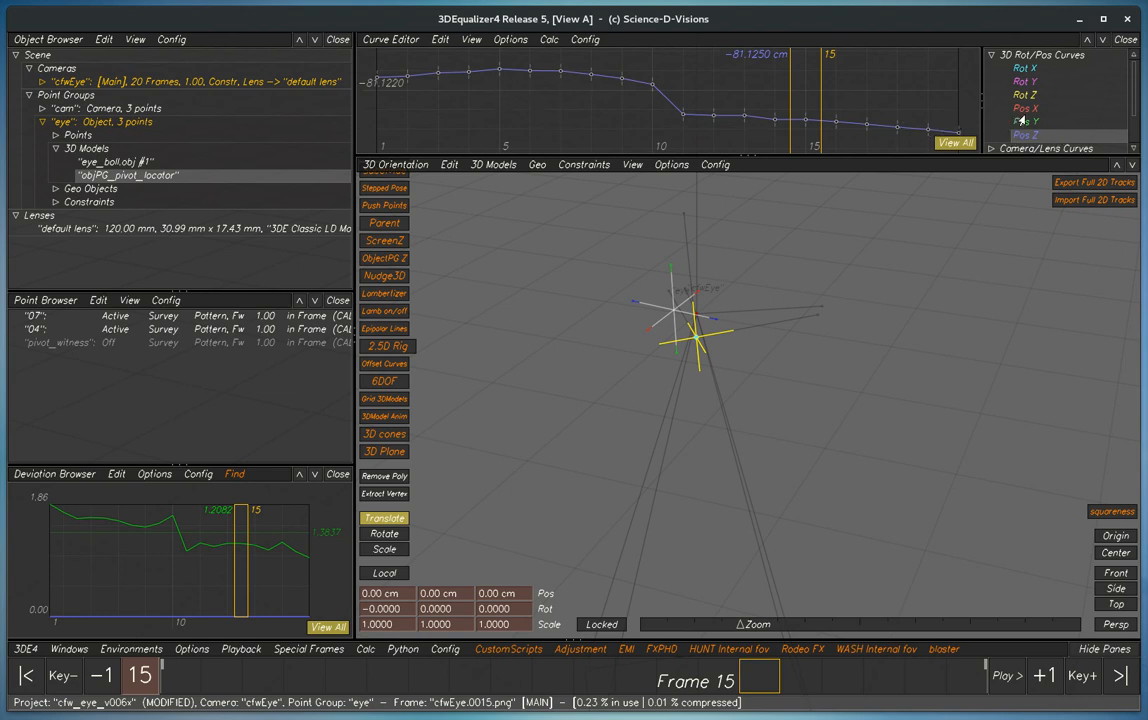
click(1024, 122)
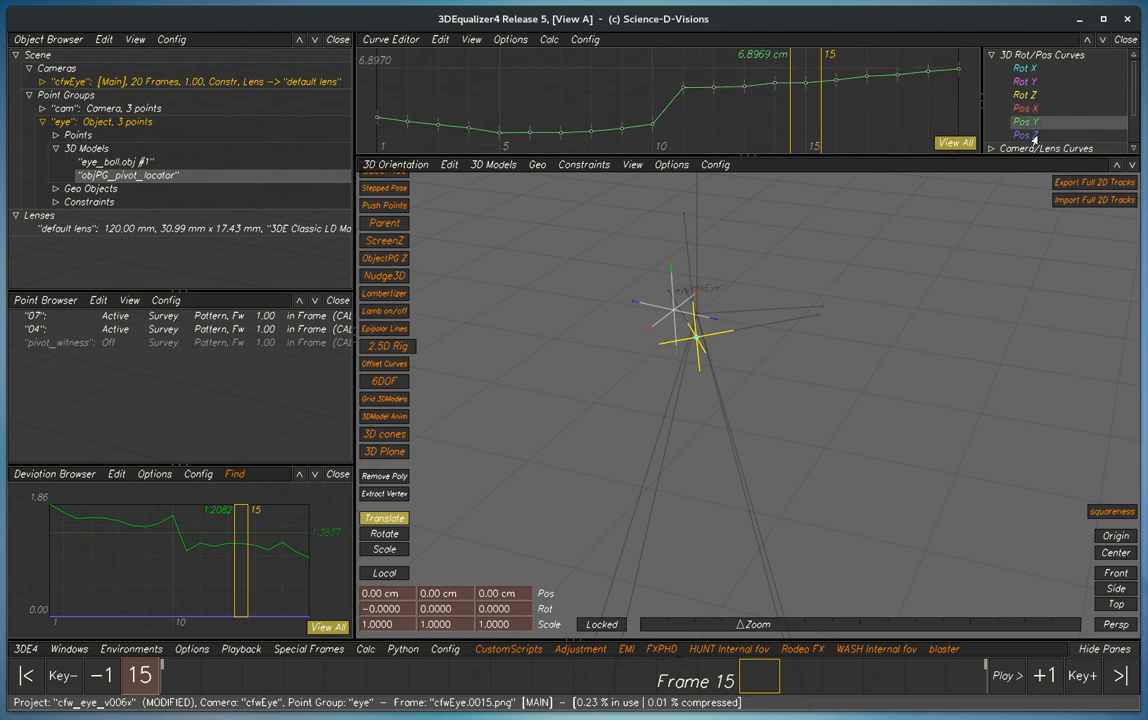
click(1024, 136)
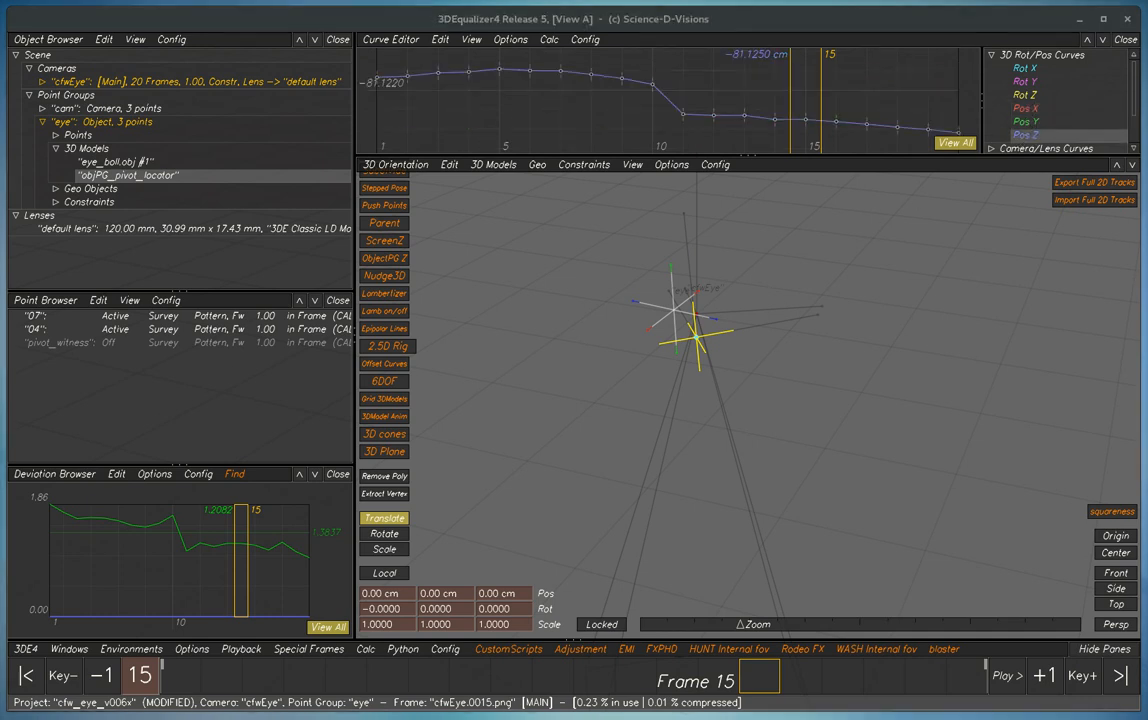
mouse_move(824, 260)
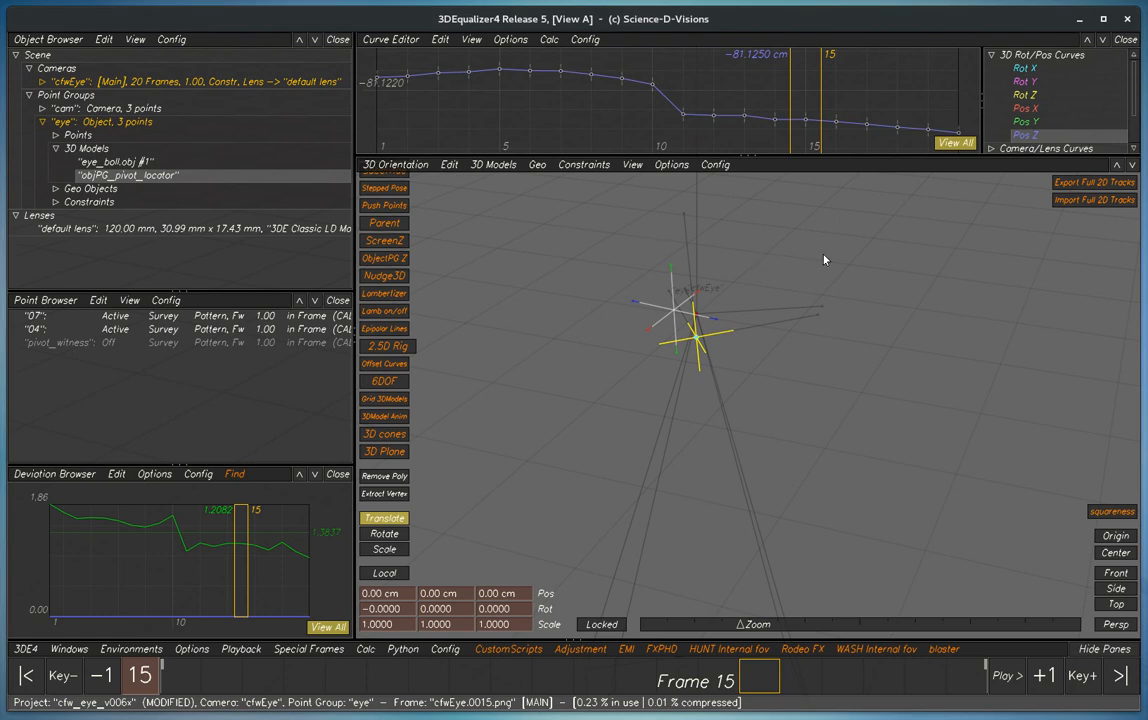
mouse_move(852, 264)
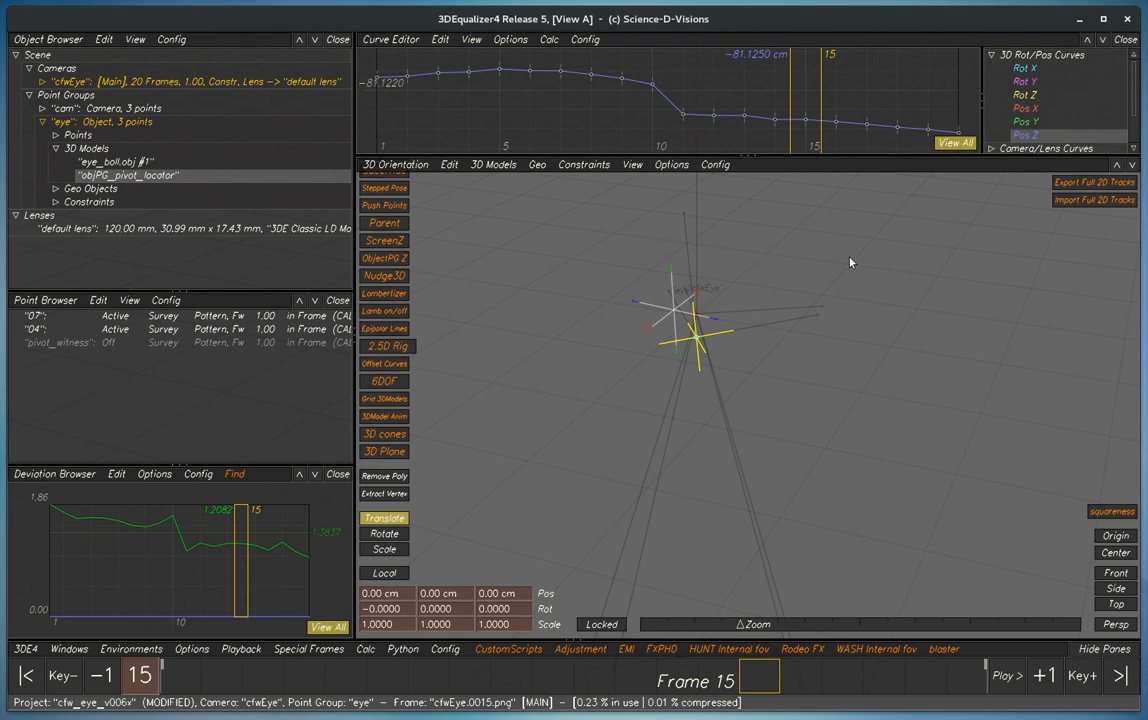